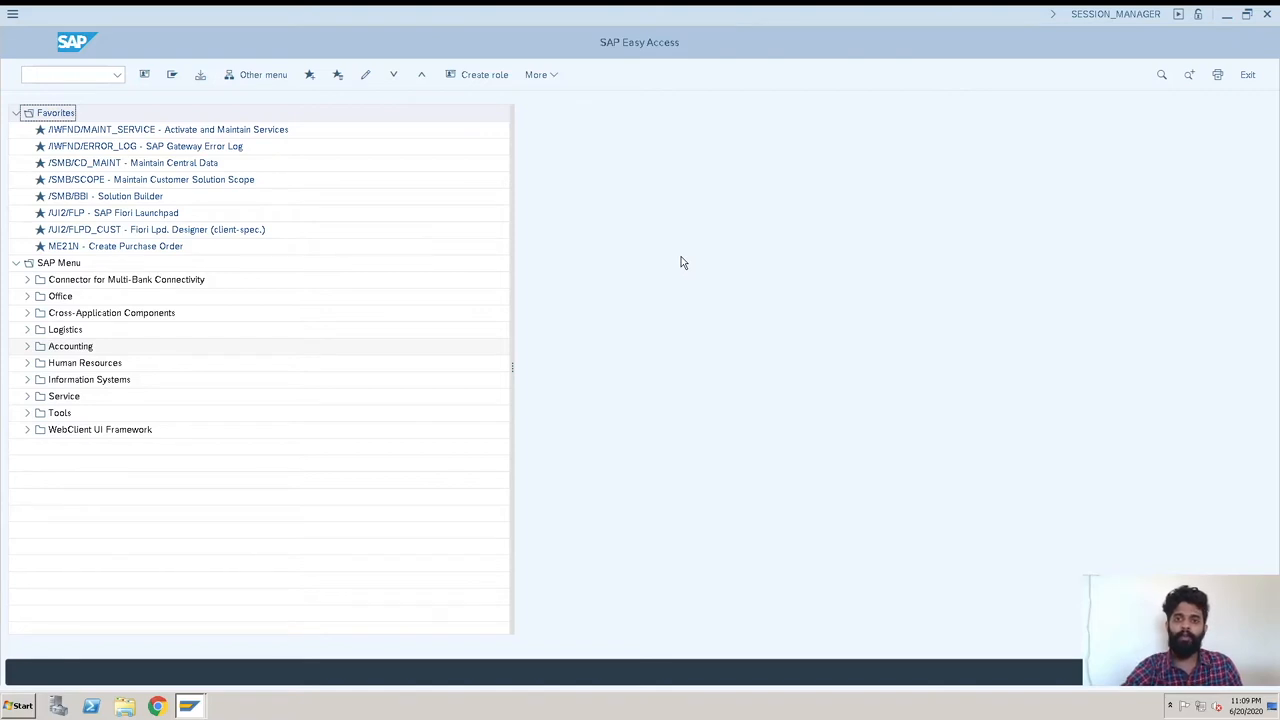
# Enter transaction MB51 in the command field to start the Material Document List
pyautogui.click(70, 74)
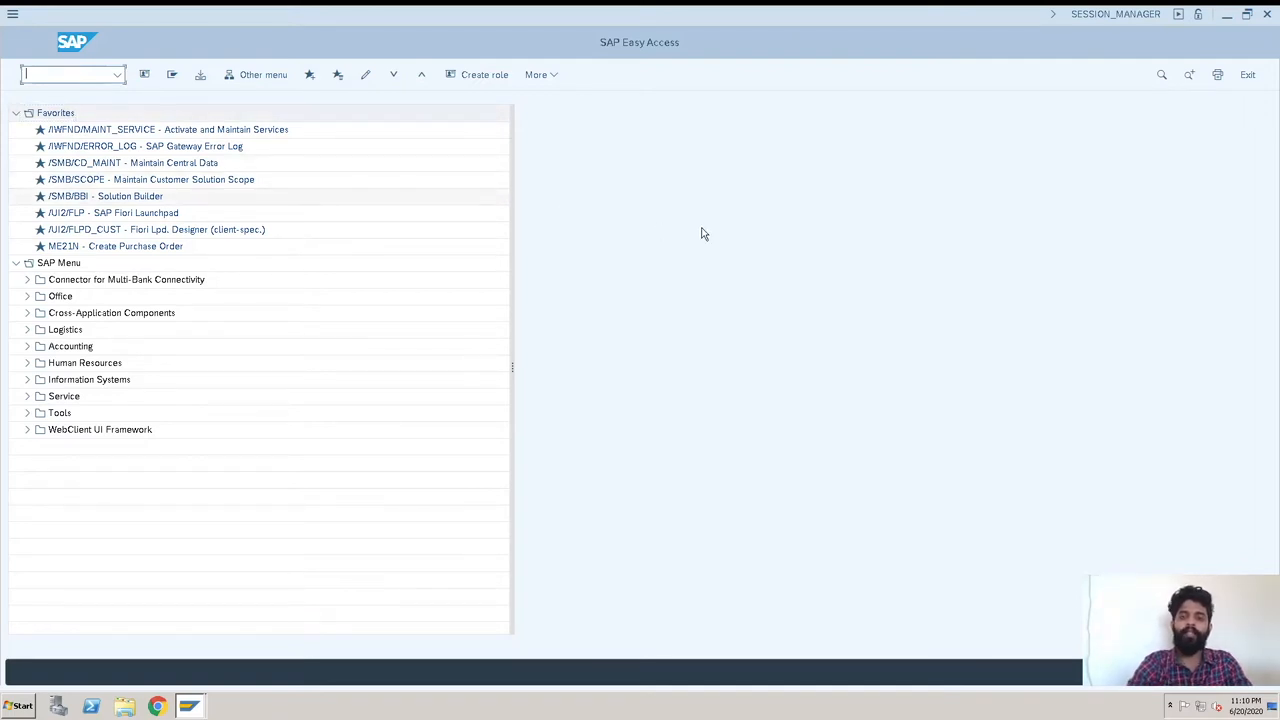
pyautogui.write('mb')
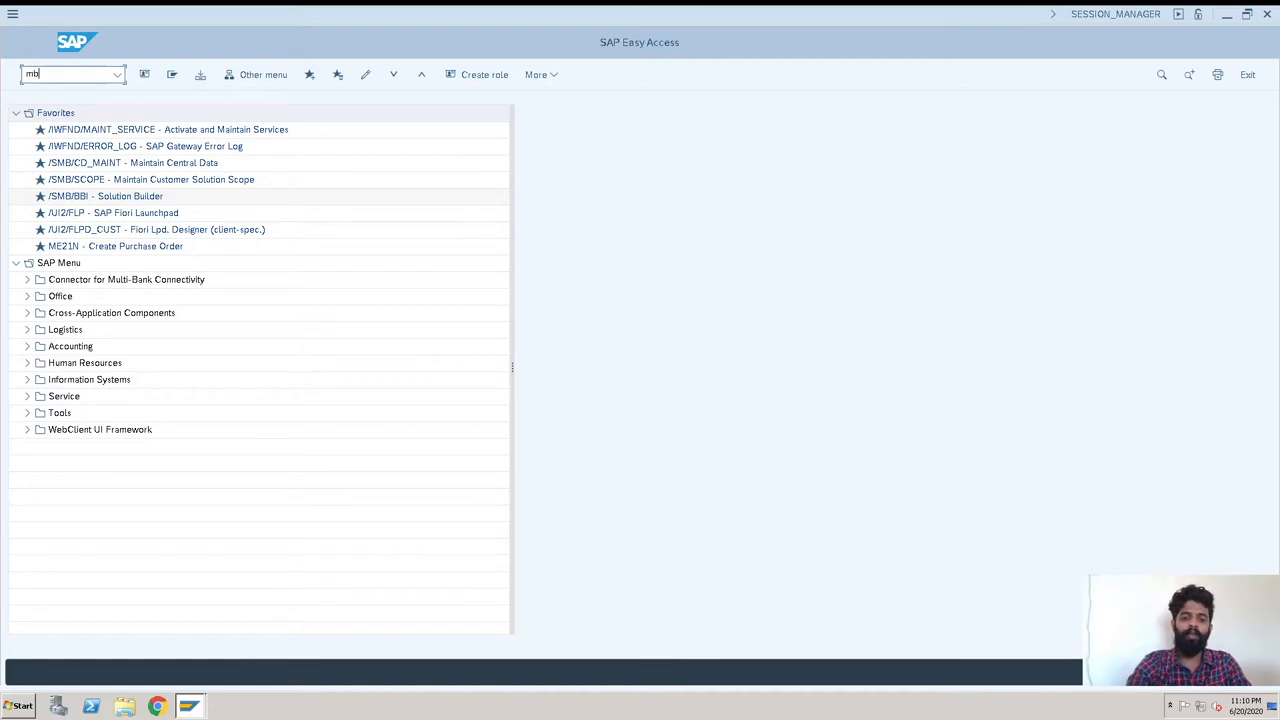
pyautogui.press('Enter')
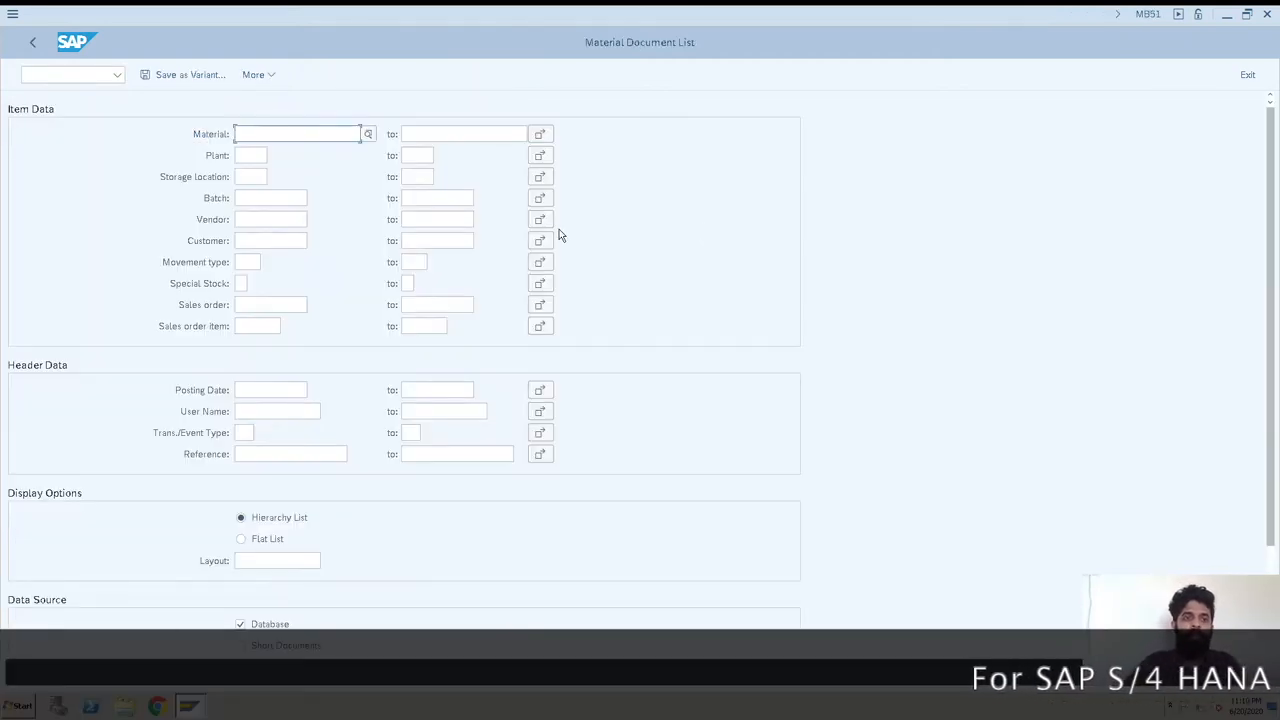
# Fill the Posting Date range from 01.06.2020 to 21.06.2020
pyautogui.click(295, 133)
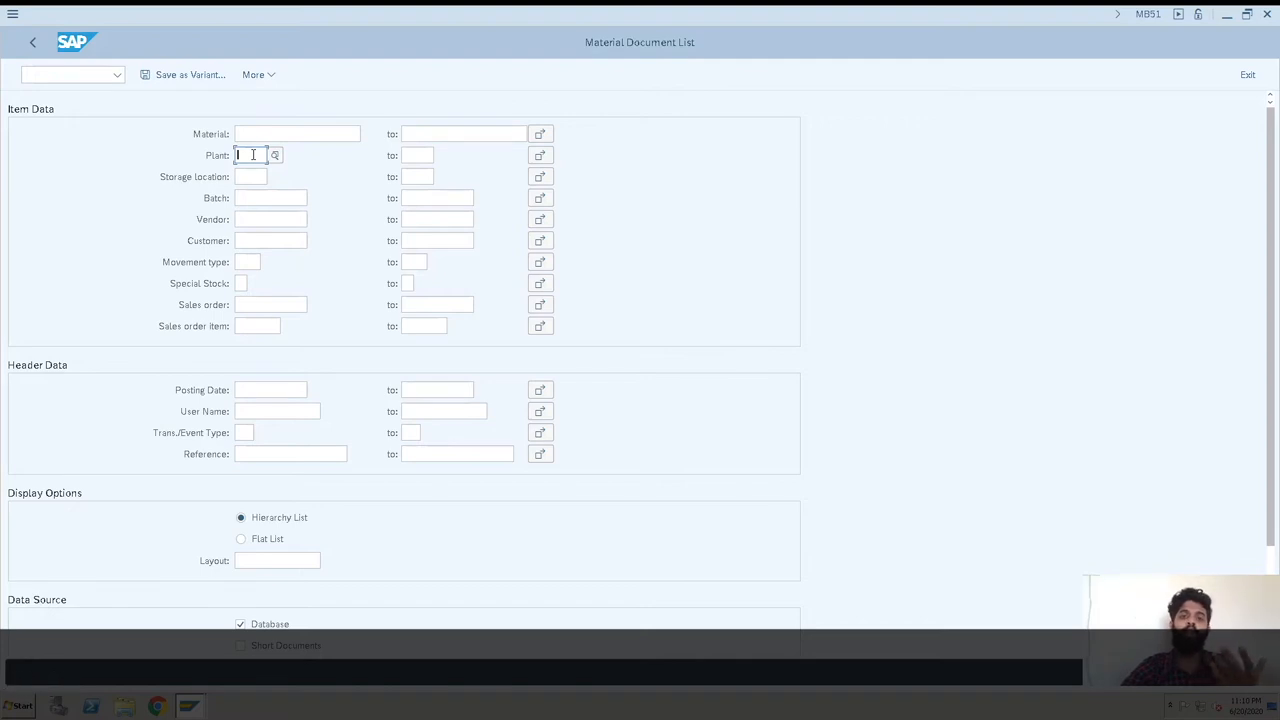
pyautogui.click(297, 134)
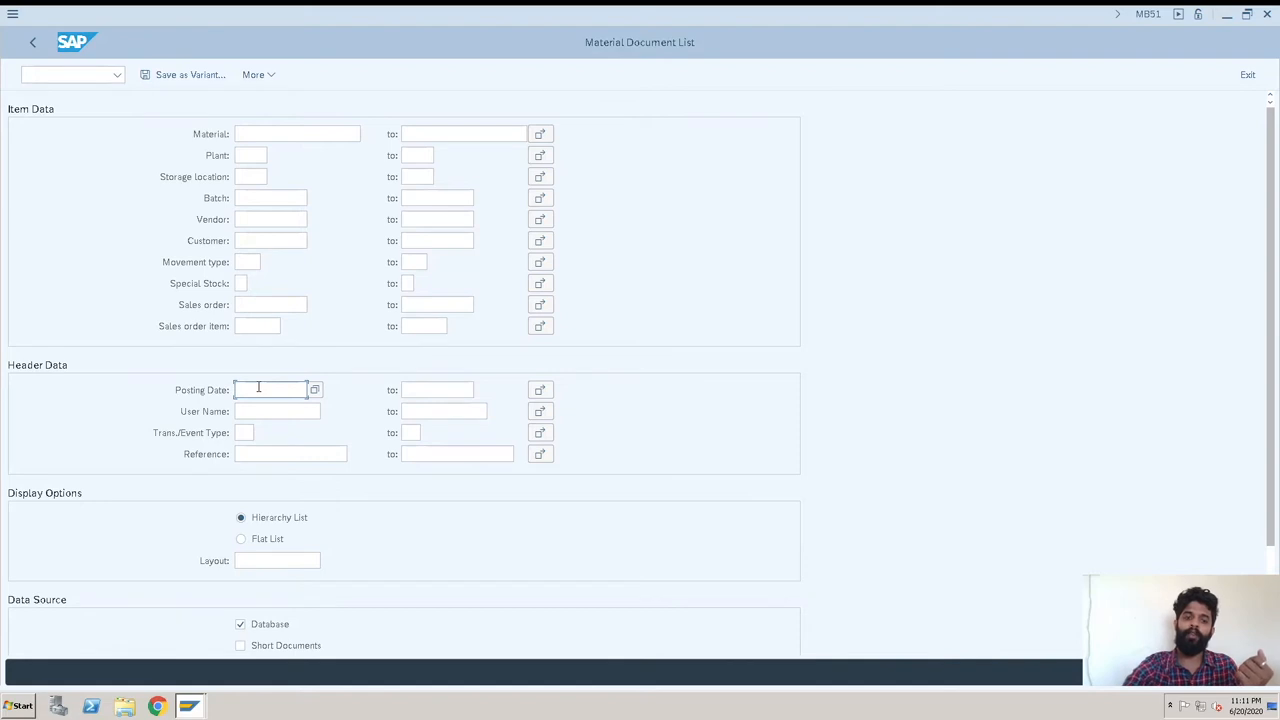
pyautogui.write('01.06.2020')
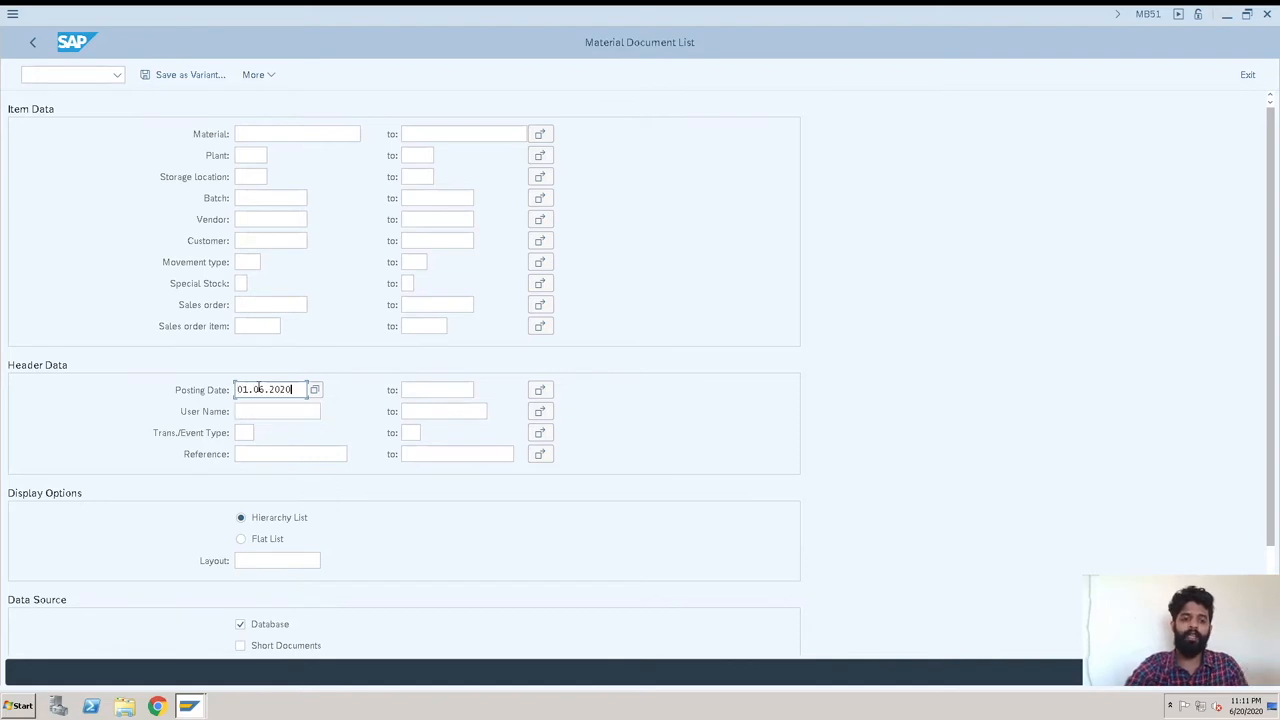
pyautogui.write('21.06.2020')
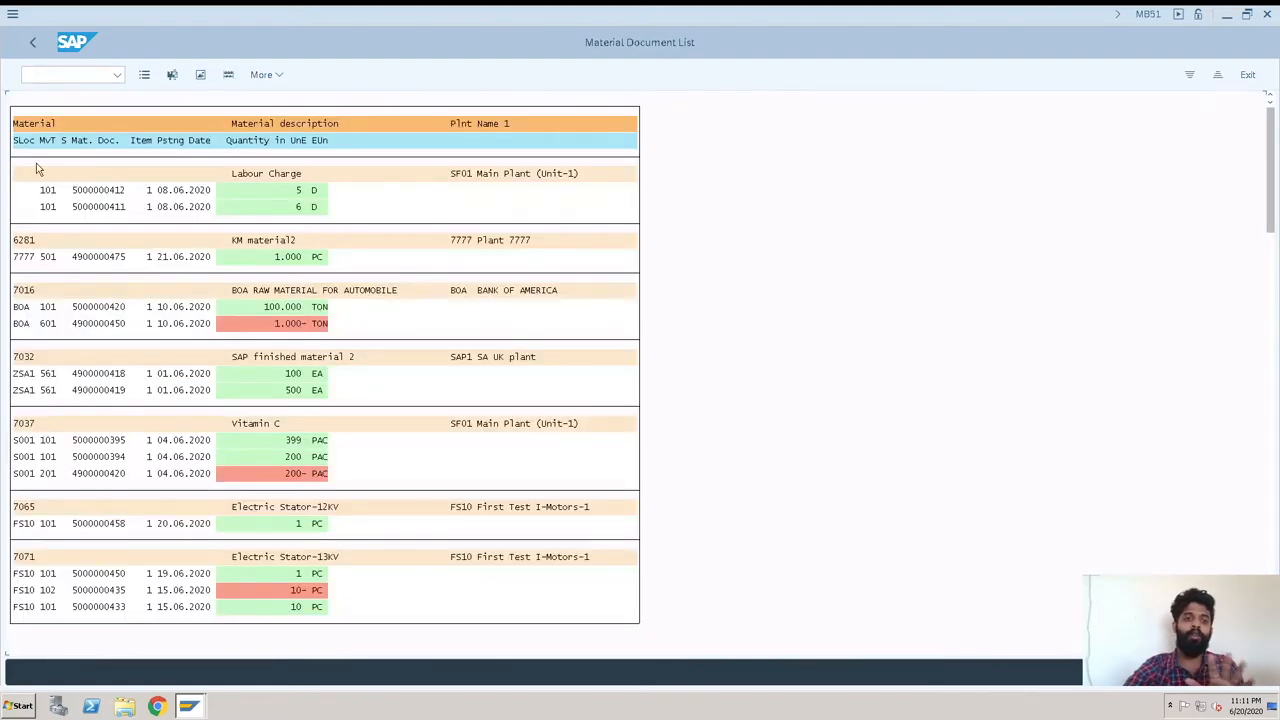
pyautogui.moveTo(600, 320)
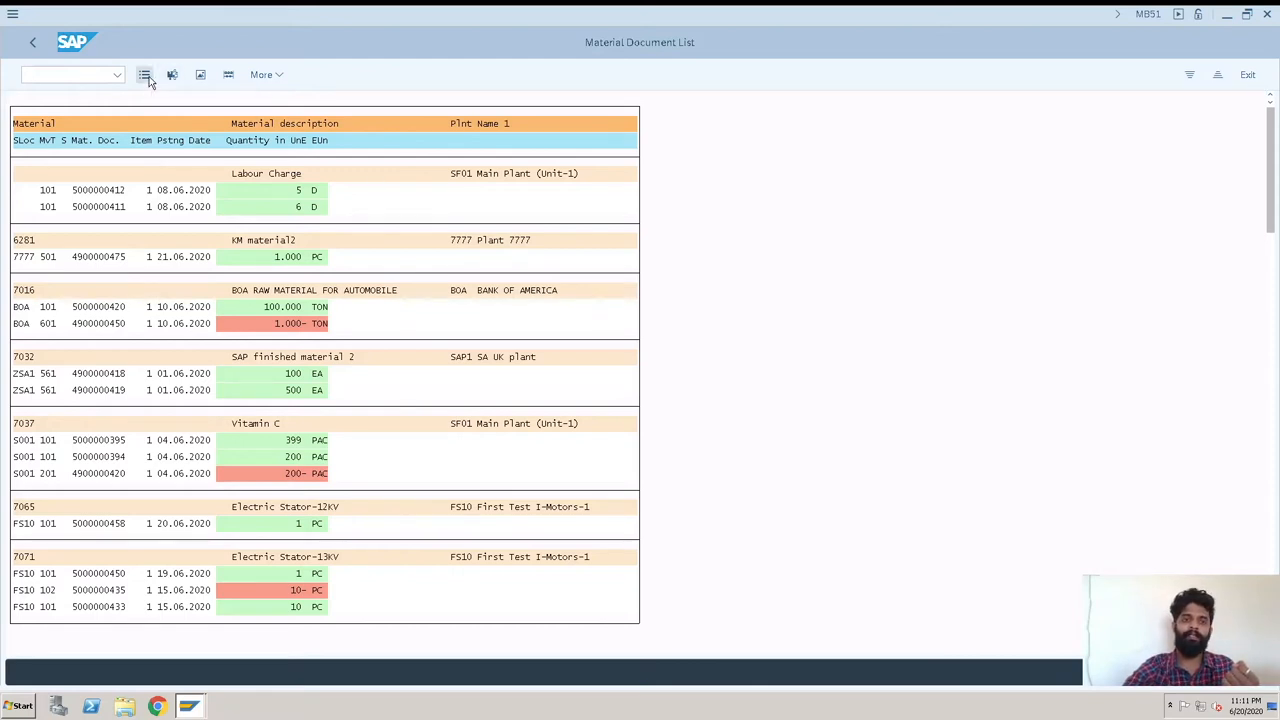
# Switch the results to the flat grid list and select a document line
pyautogui.click(145, 74)
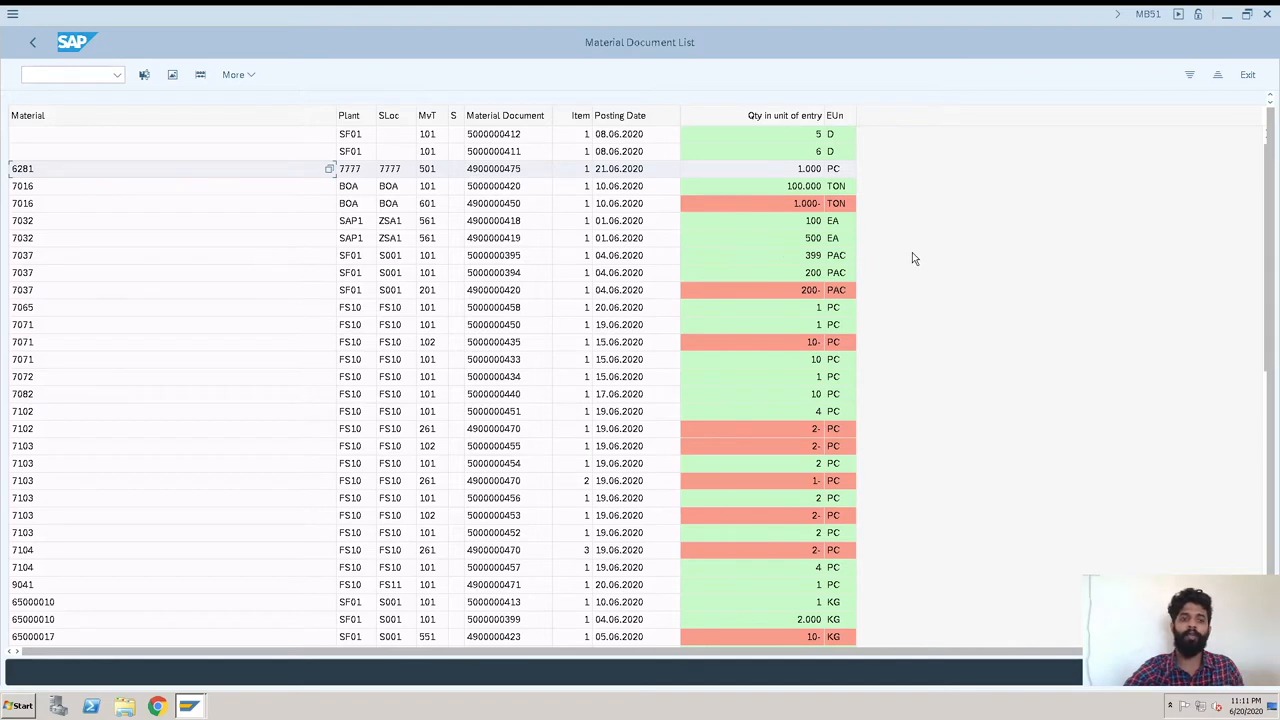
pyautogui.moveTo(265, 198)
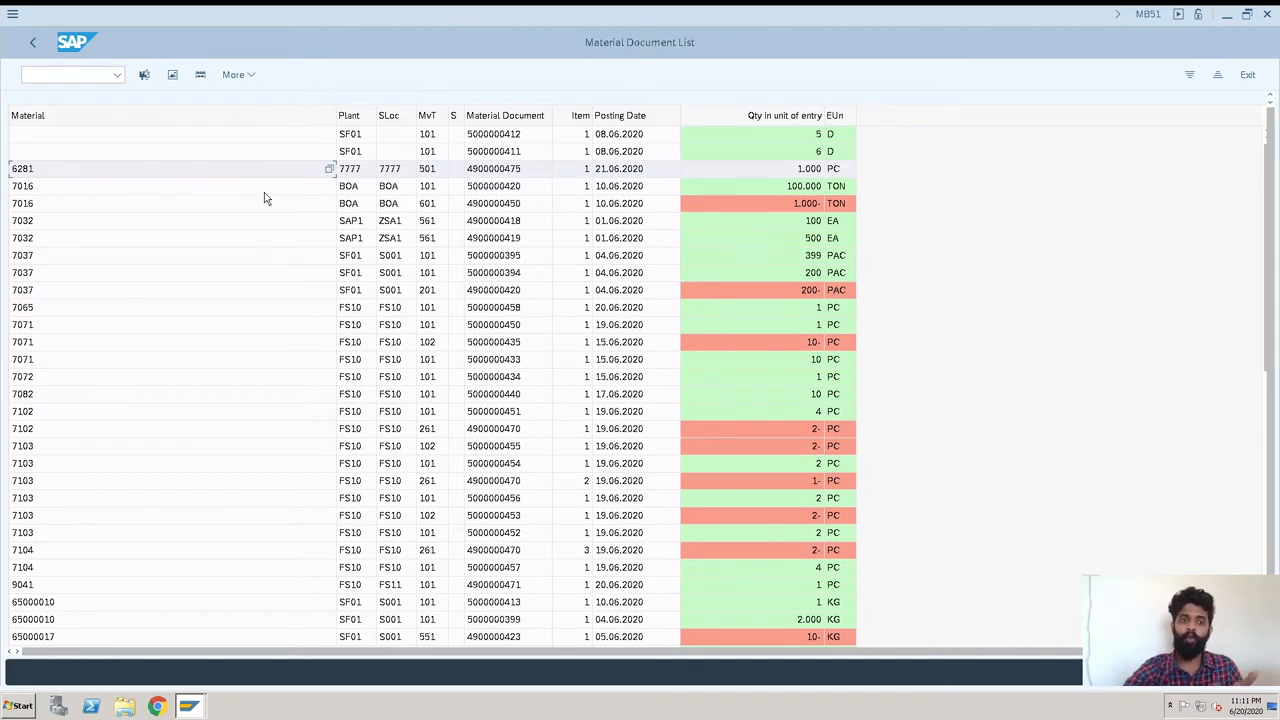
pyautogui.moveTo(55, 179)
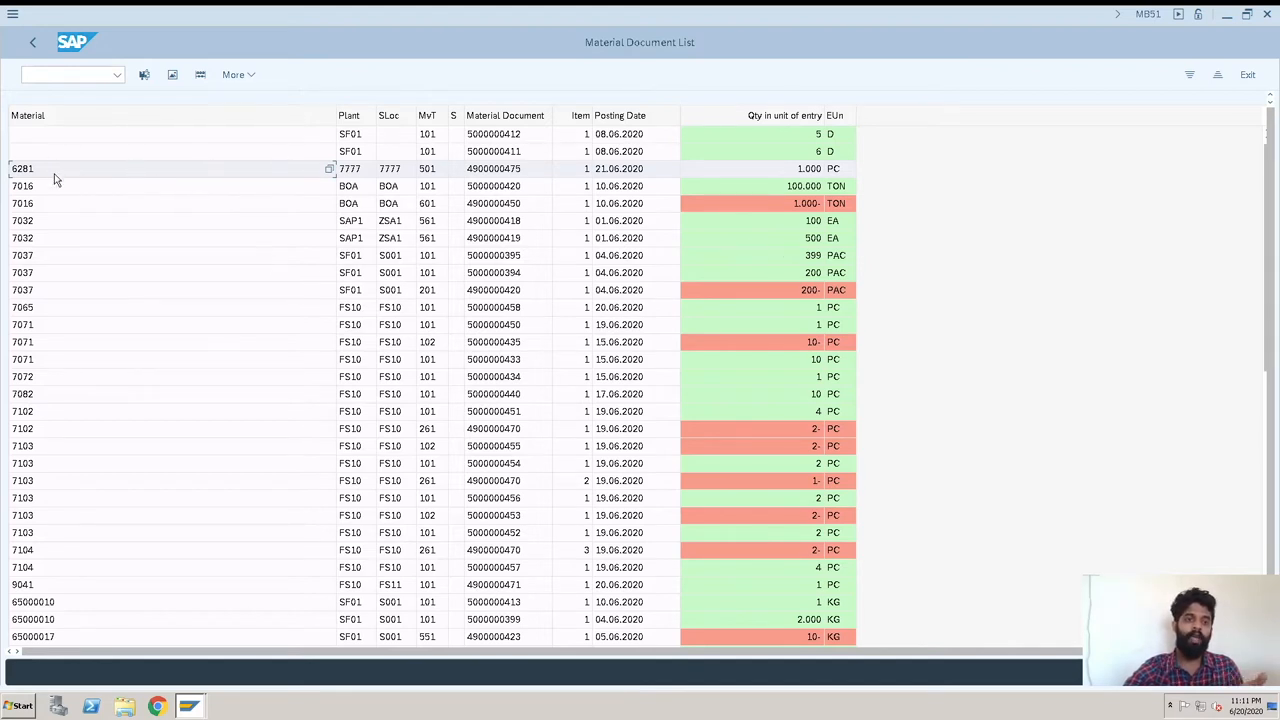
pyautogui.moveTo(352, 175)
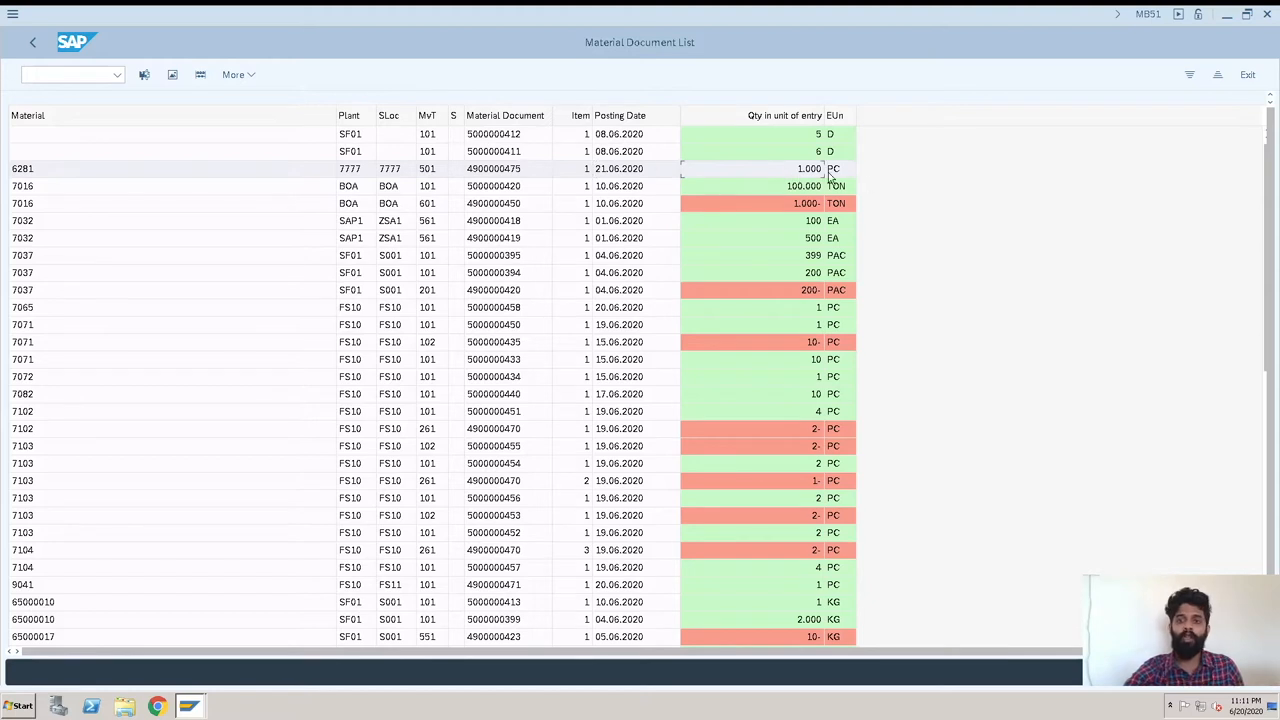
pyautogui.moveTo(506, 178)
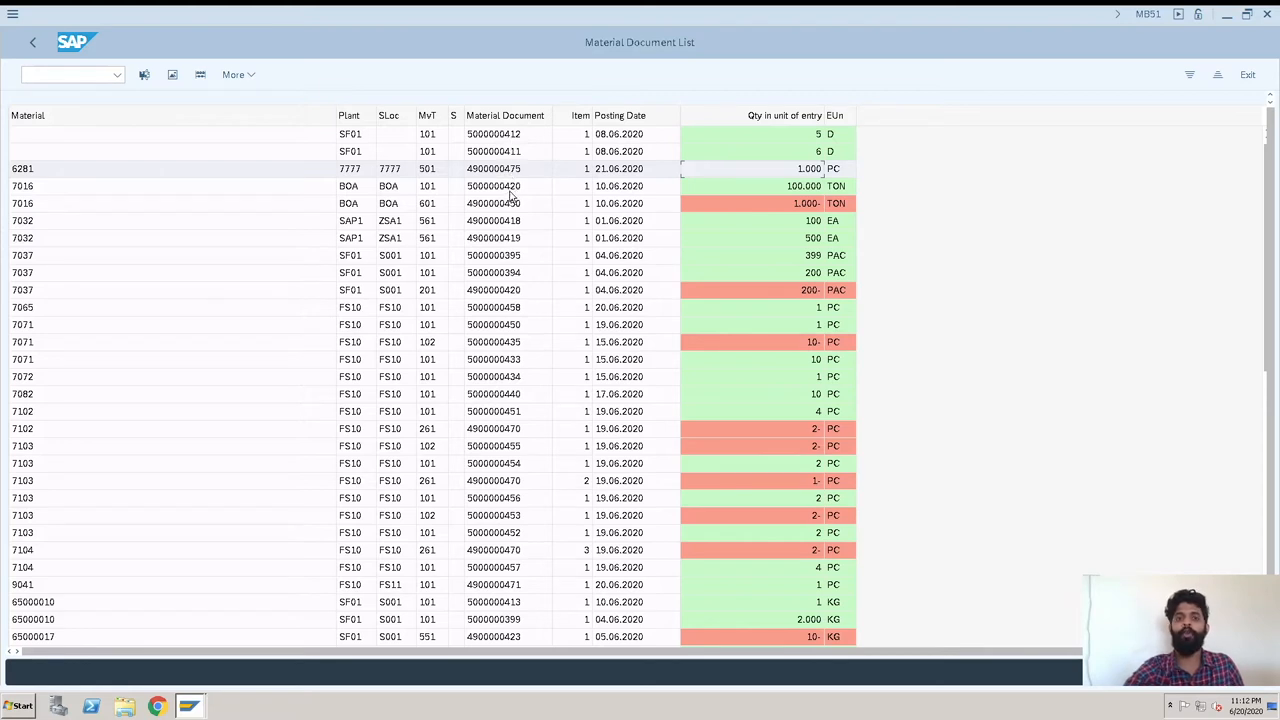
pyautogui.click(493, 186)
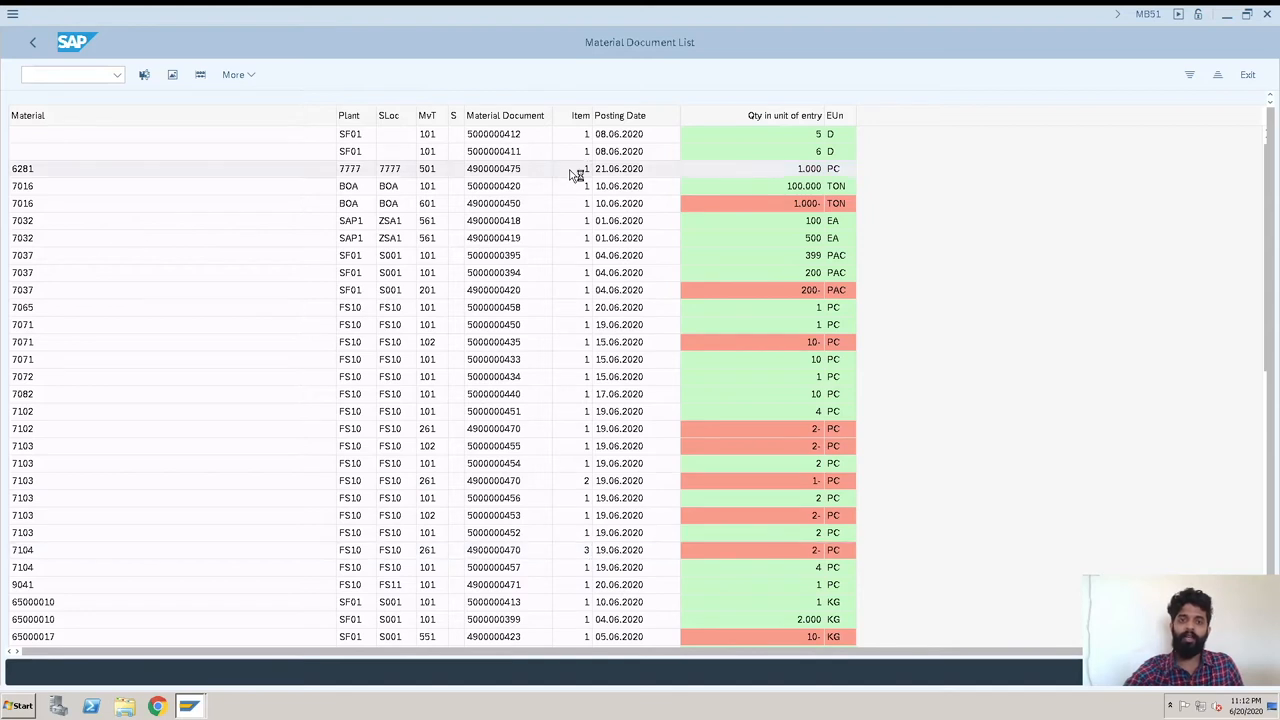
pyautogui.doubleClick(493, 168)
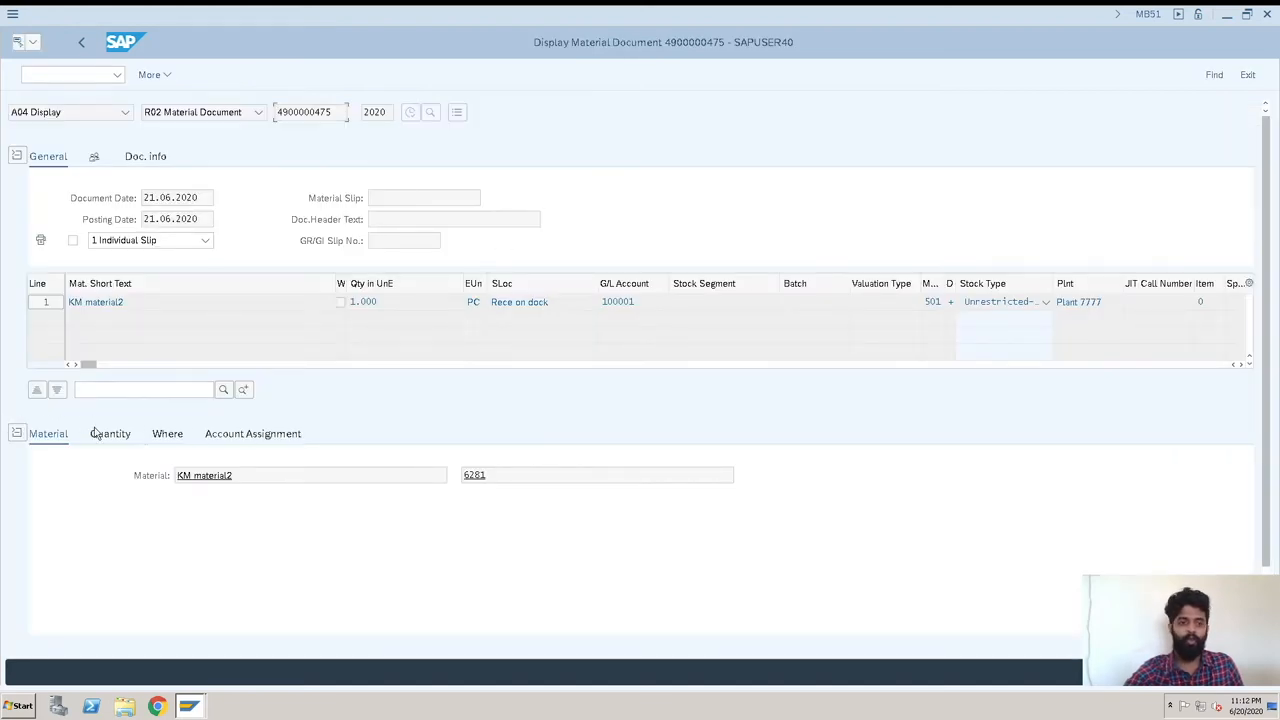
pyautogui.moveTo(115, 513)
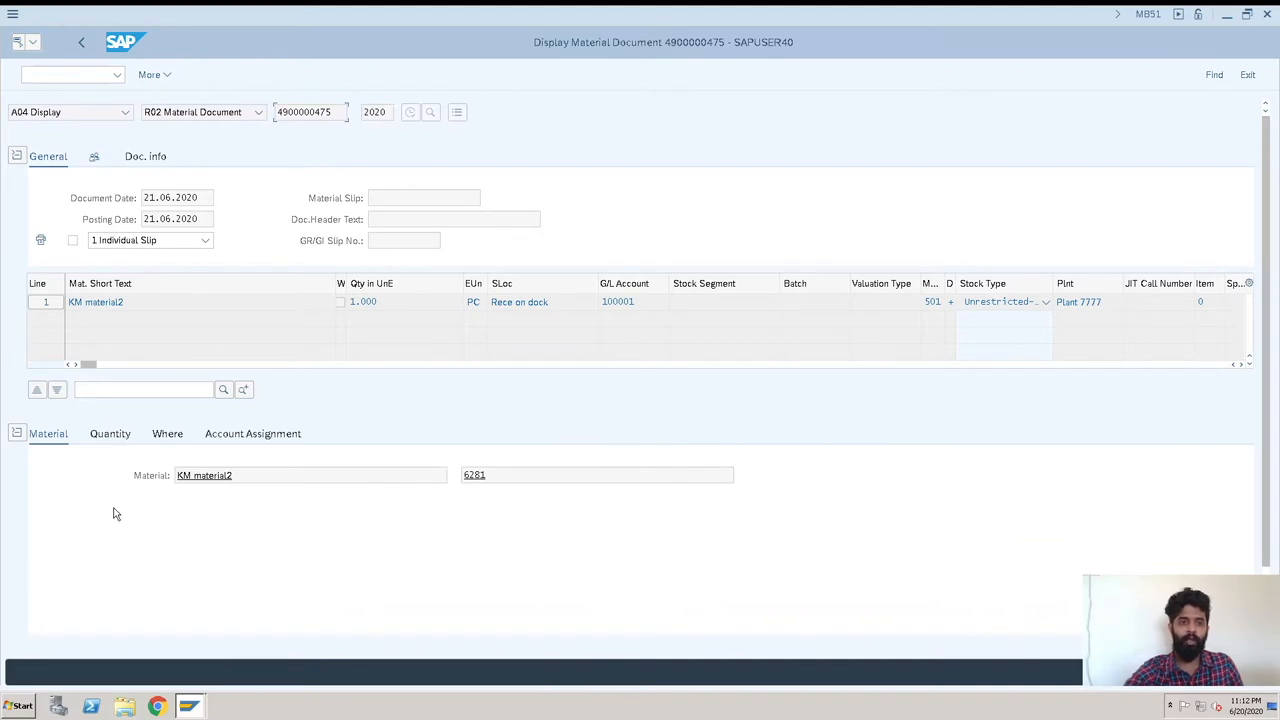
pyautogui.moveTo(158, 105)
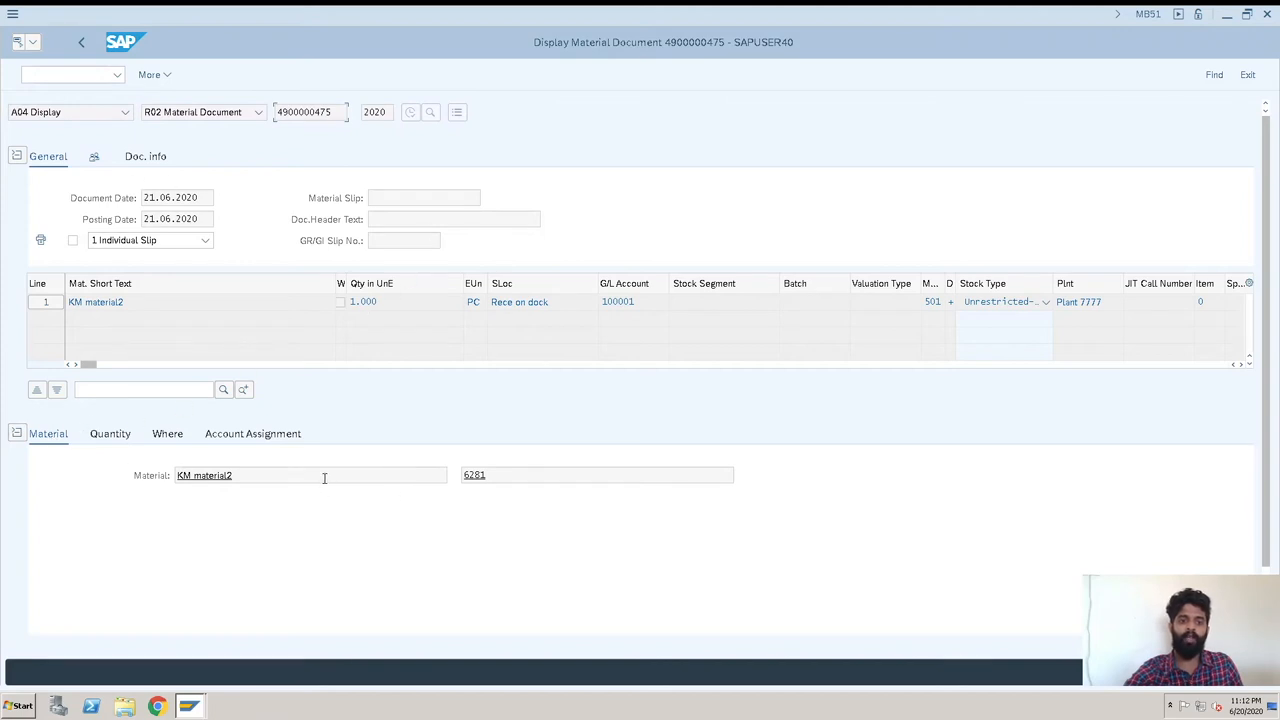
pyautogui.click(110, 433)
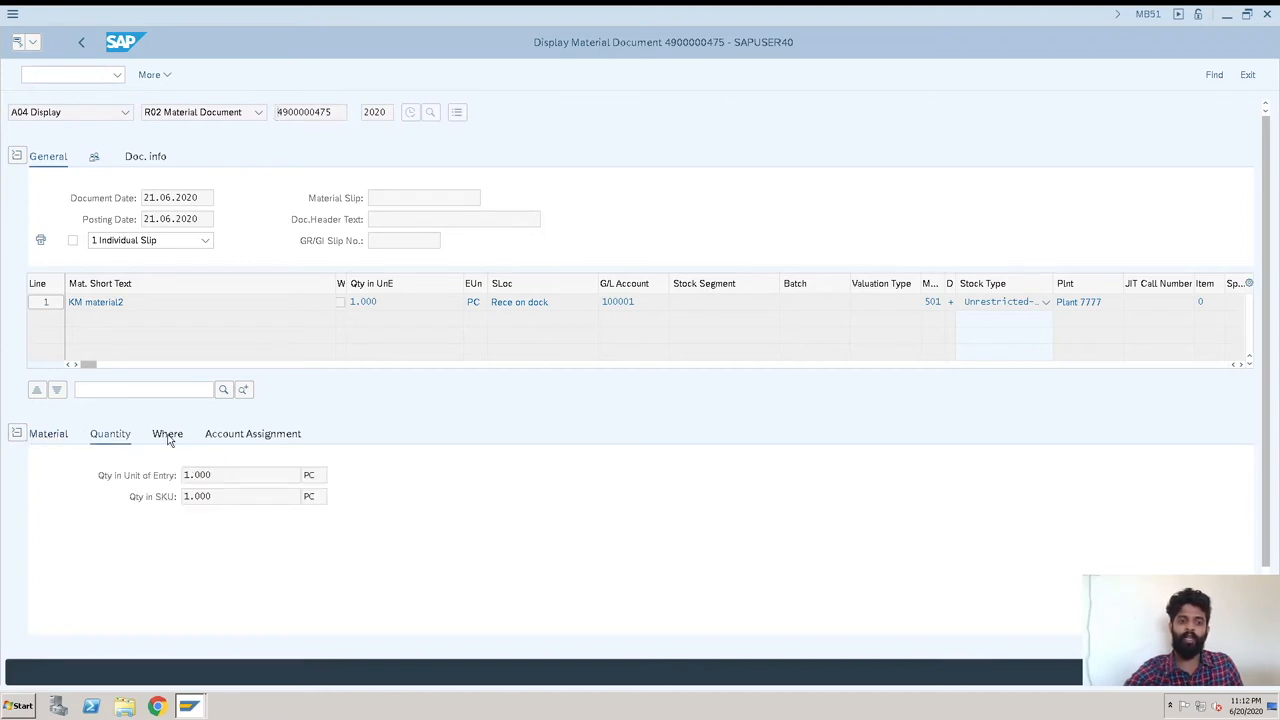
pyautogui.click(167, 433)
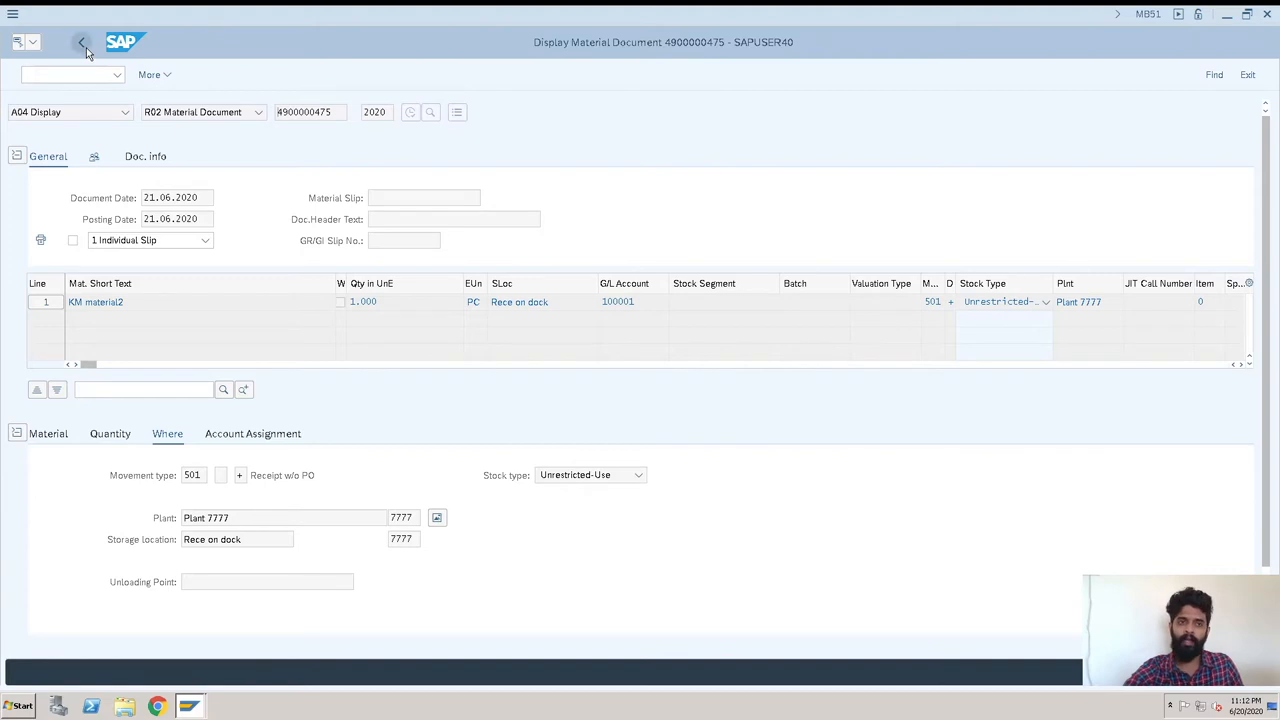
# Go back to the flat document list and bring up the More menu
pyautogui.click(82, 42)
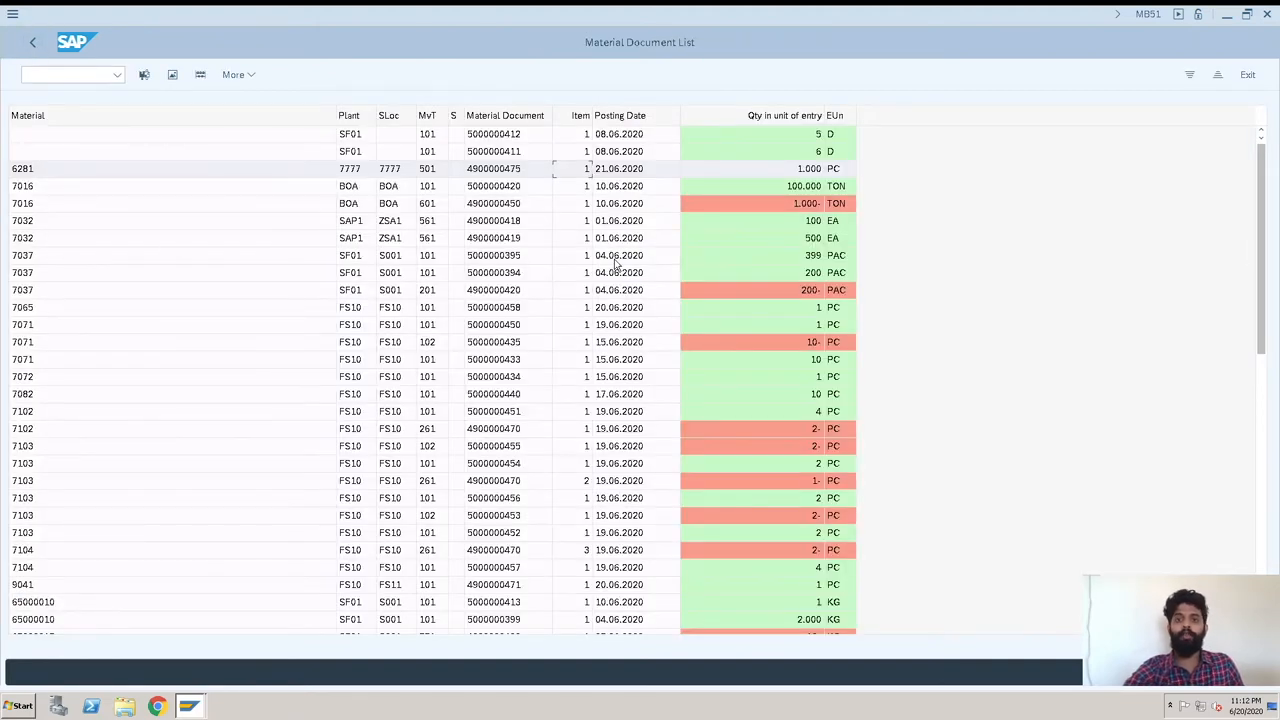
pyautogui.moveTo(390, 280)
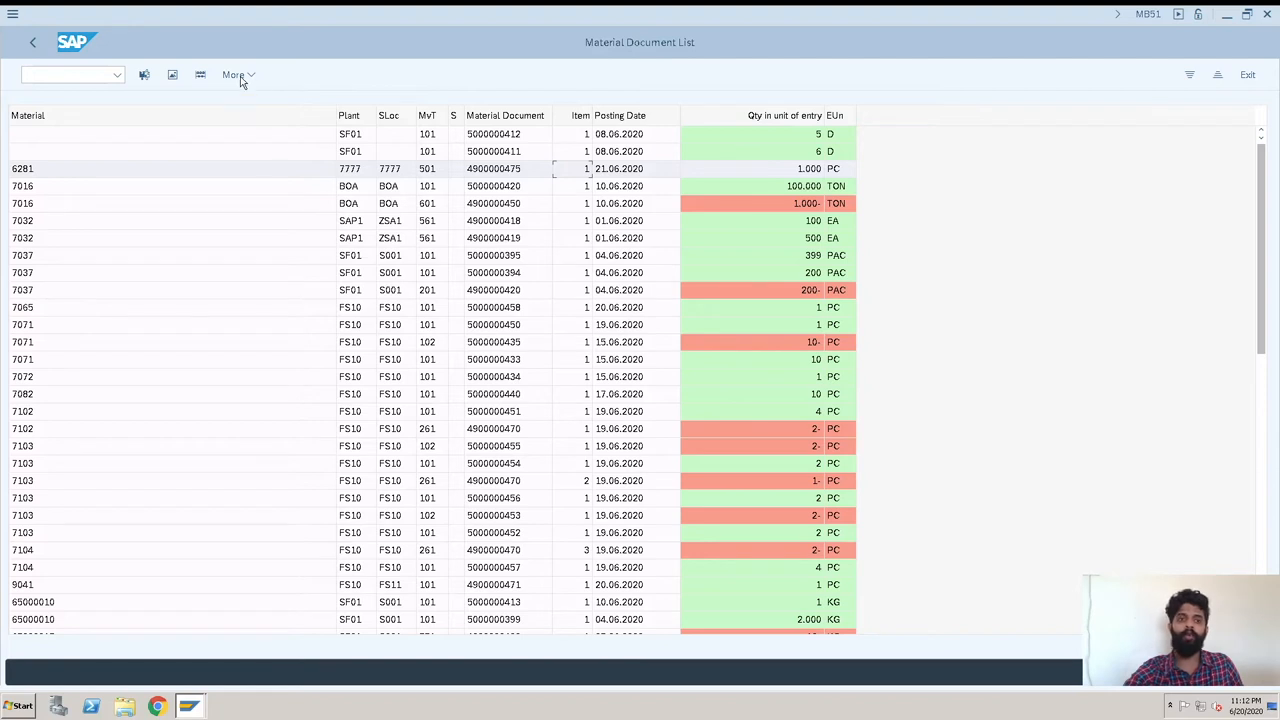
pyautogui.click(238, 75)
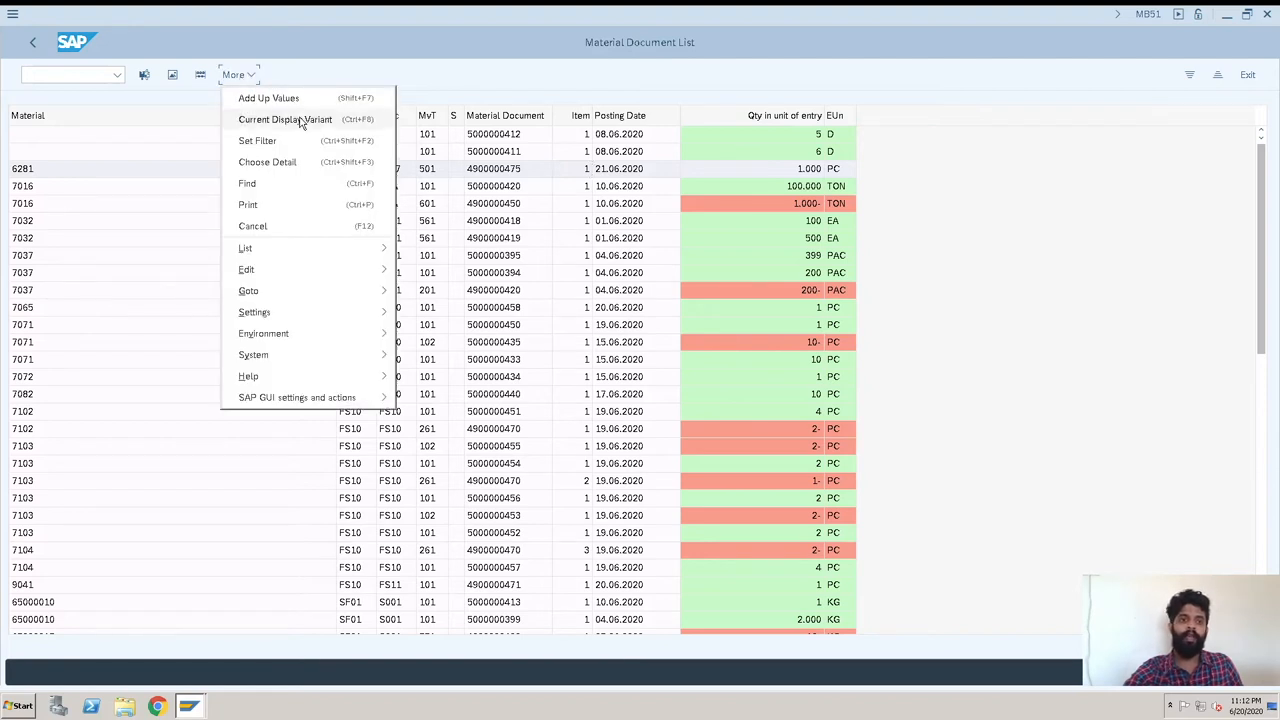
# In Change Layout, move Material description, Document Date, Company Code, Purchase order, Vendor to Displayed Columns
pyautogui.click(285, 119)
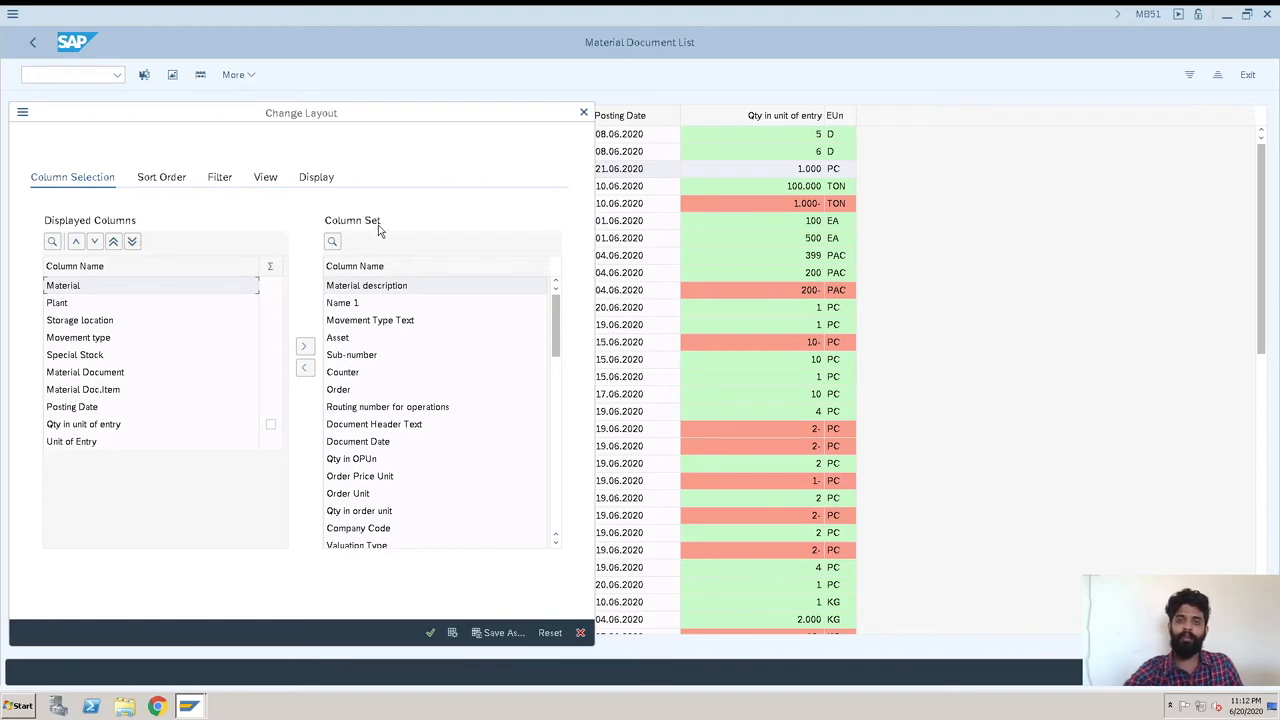
pyautogui.moveTo(428, 294)
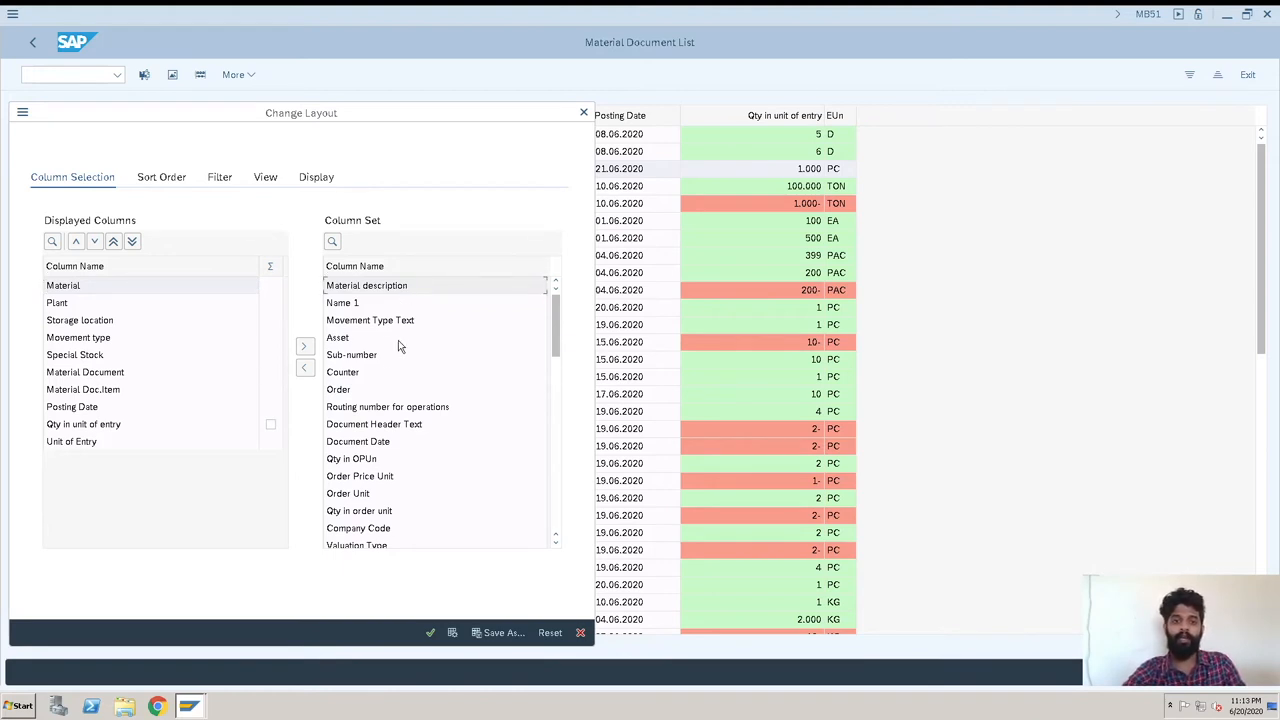
pyautogui.moveTo(382, 450)
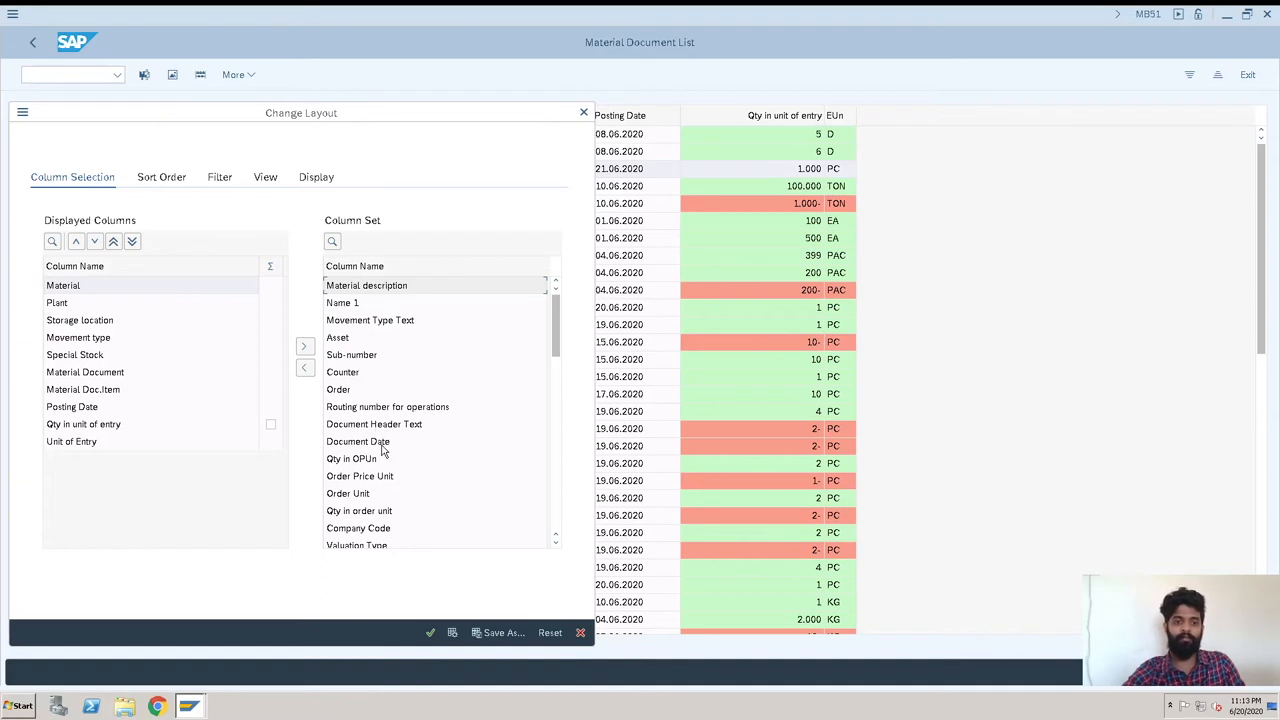
pyautogui.click(357, 441)
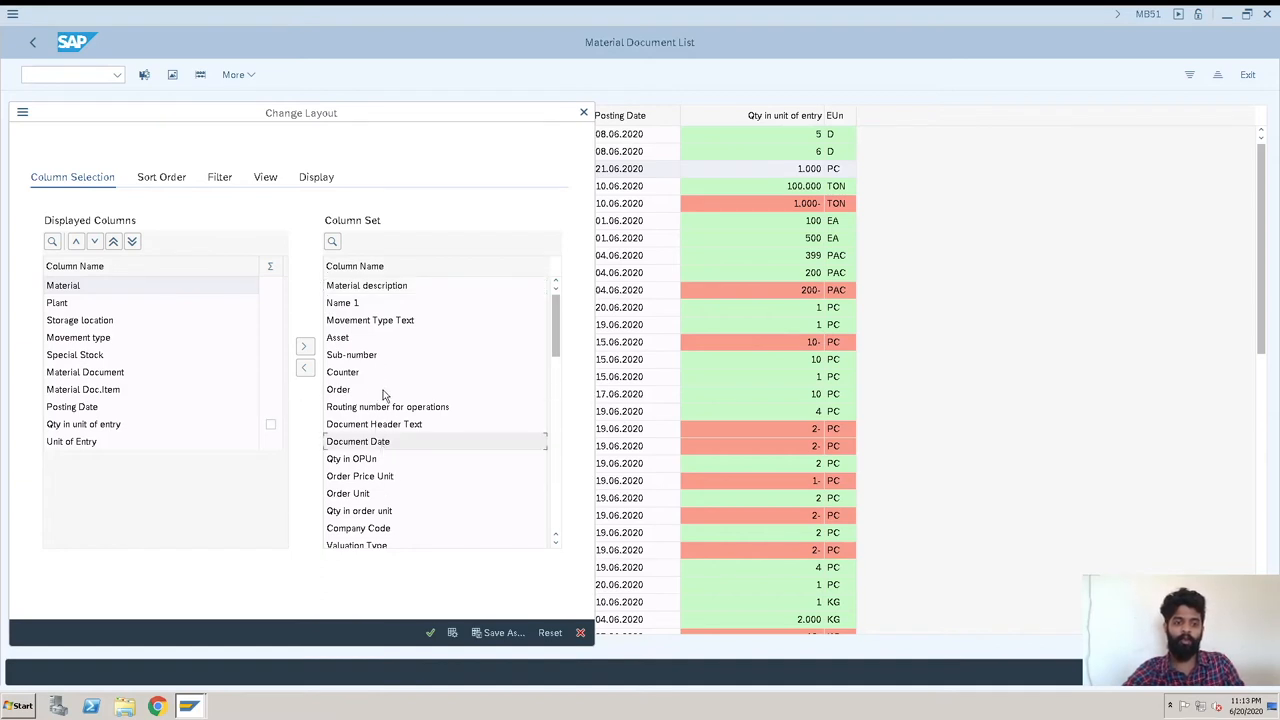
pyautogui.click(367, 285)
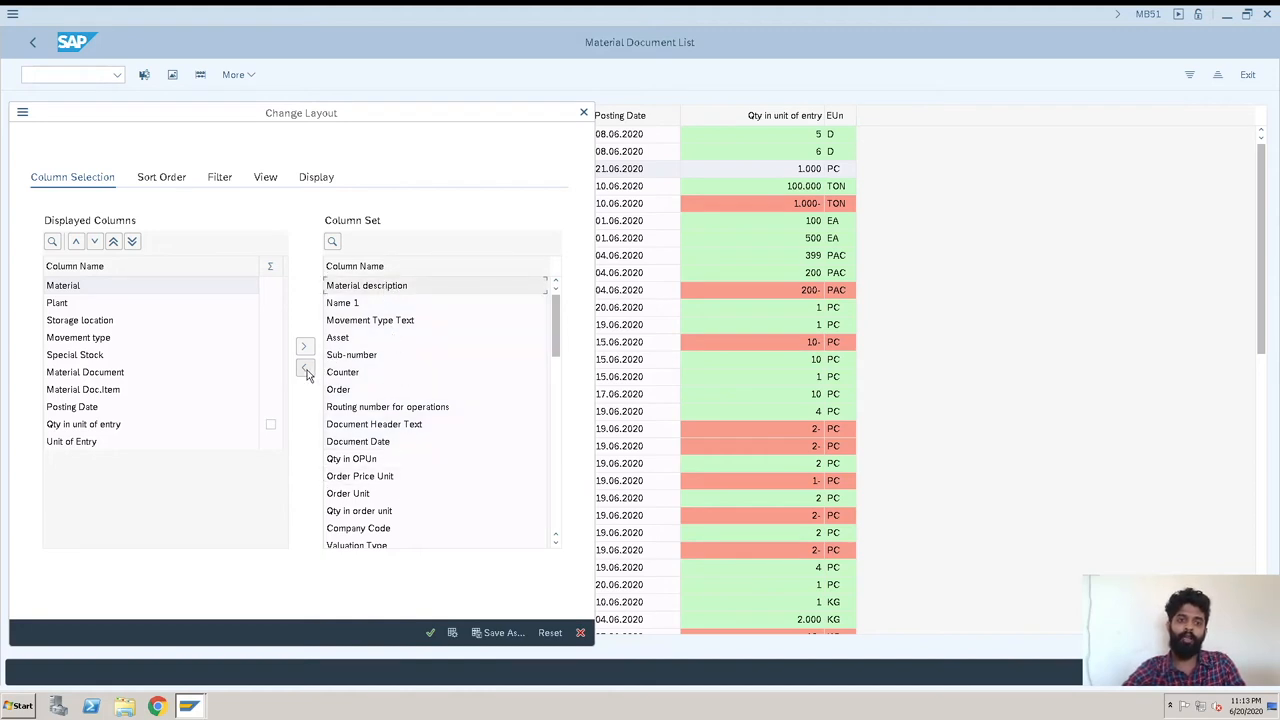
pyautogui.click(305, 367)
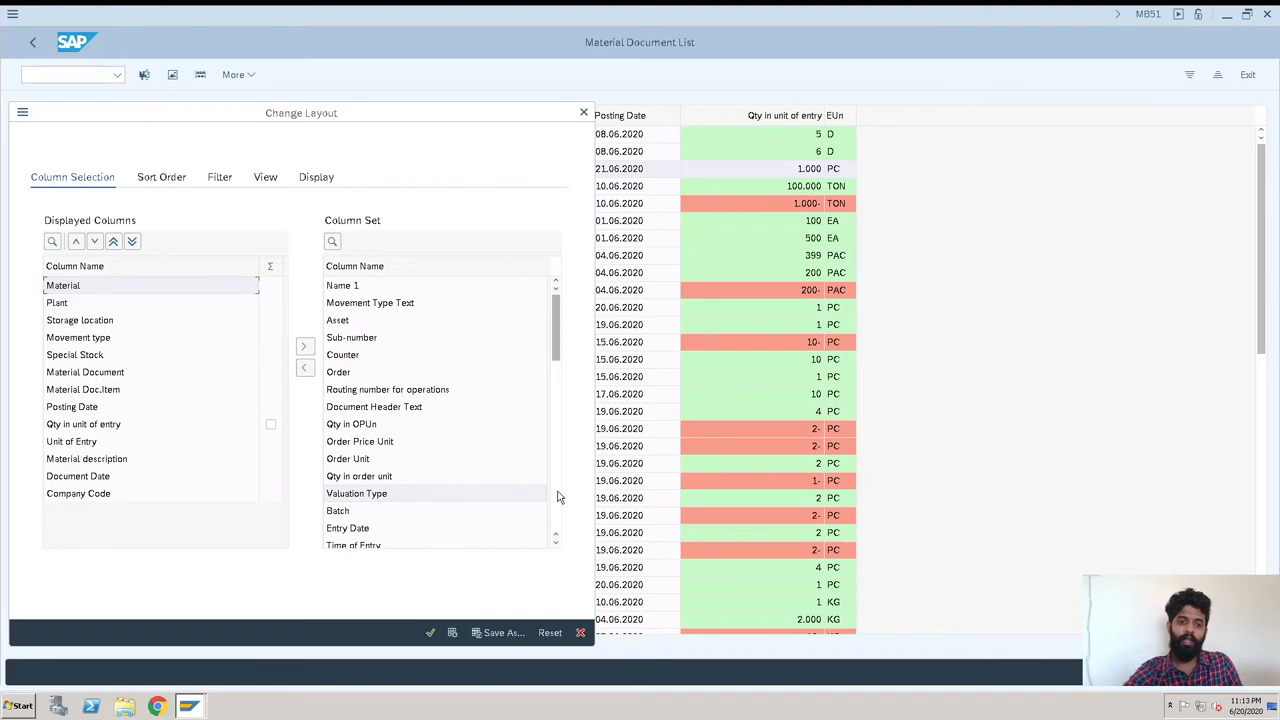
pyautogui.scroll(-3)
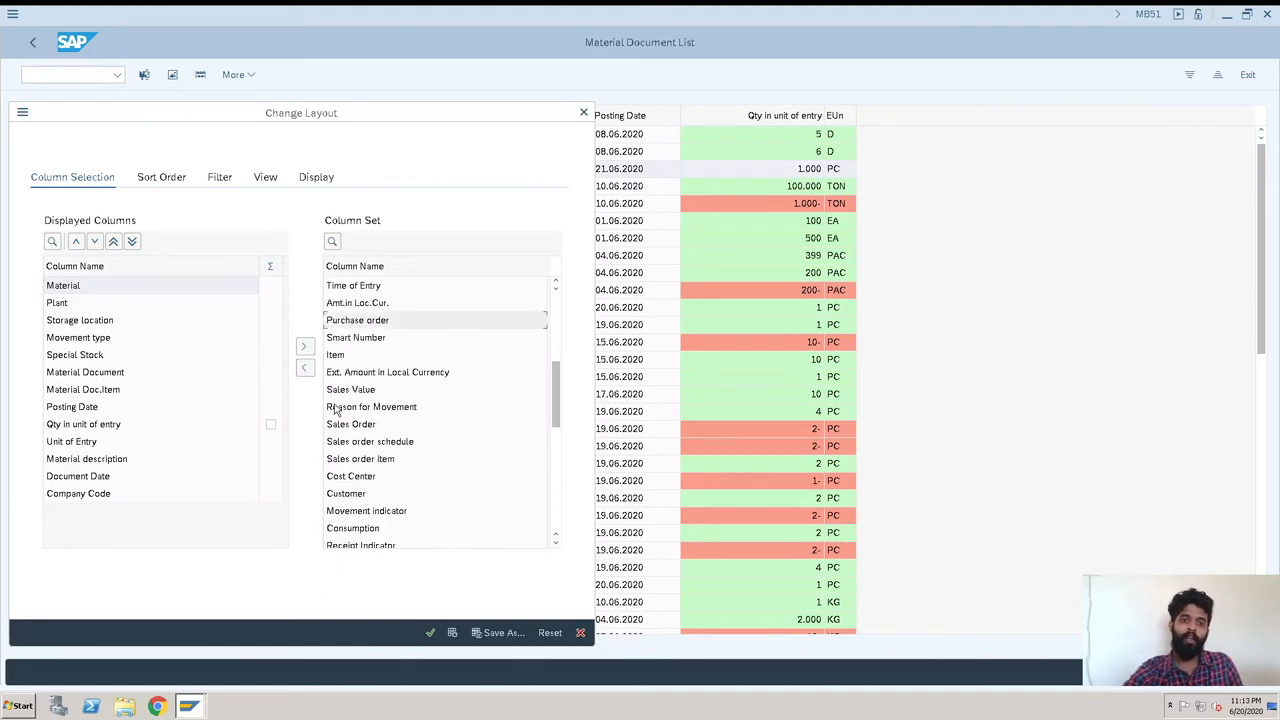
pyautogui.moveTo(305, 368)
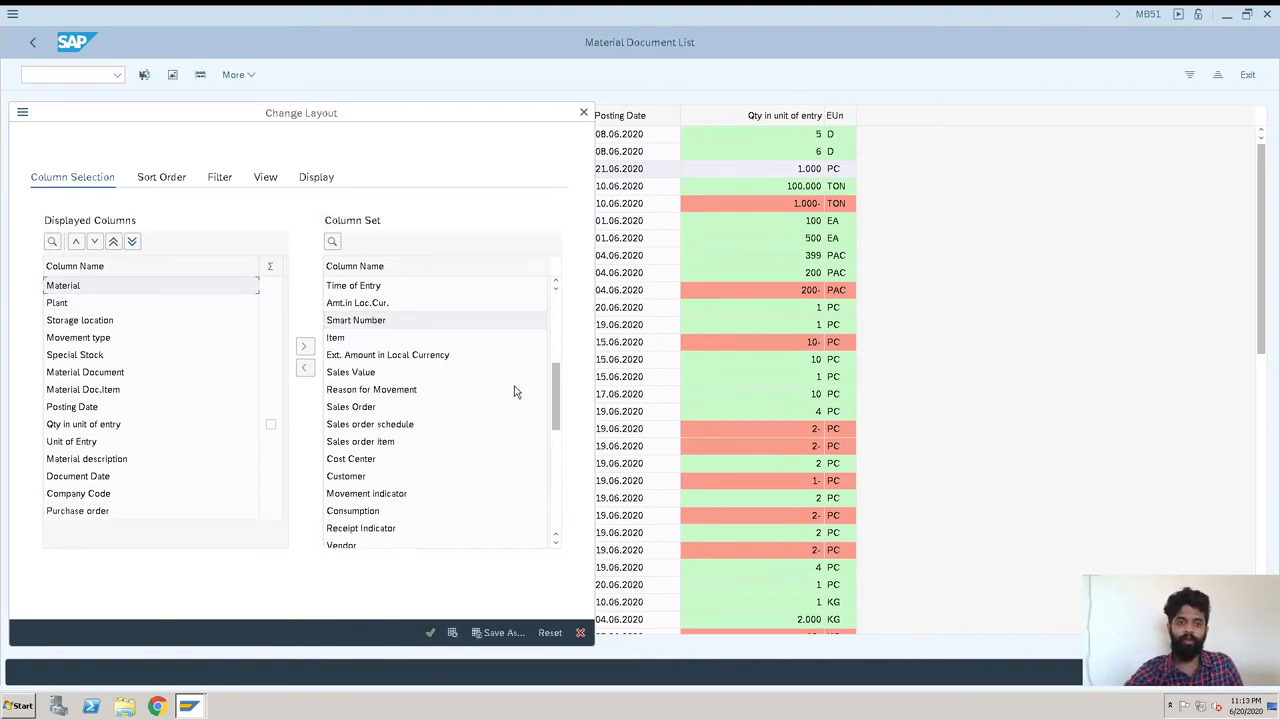
pyautogui.scroll(-3)
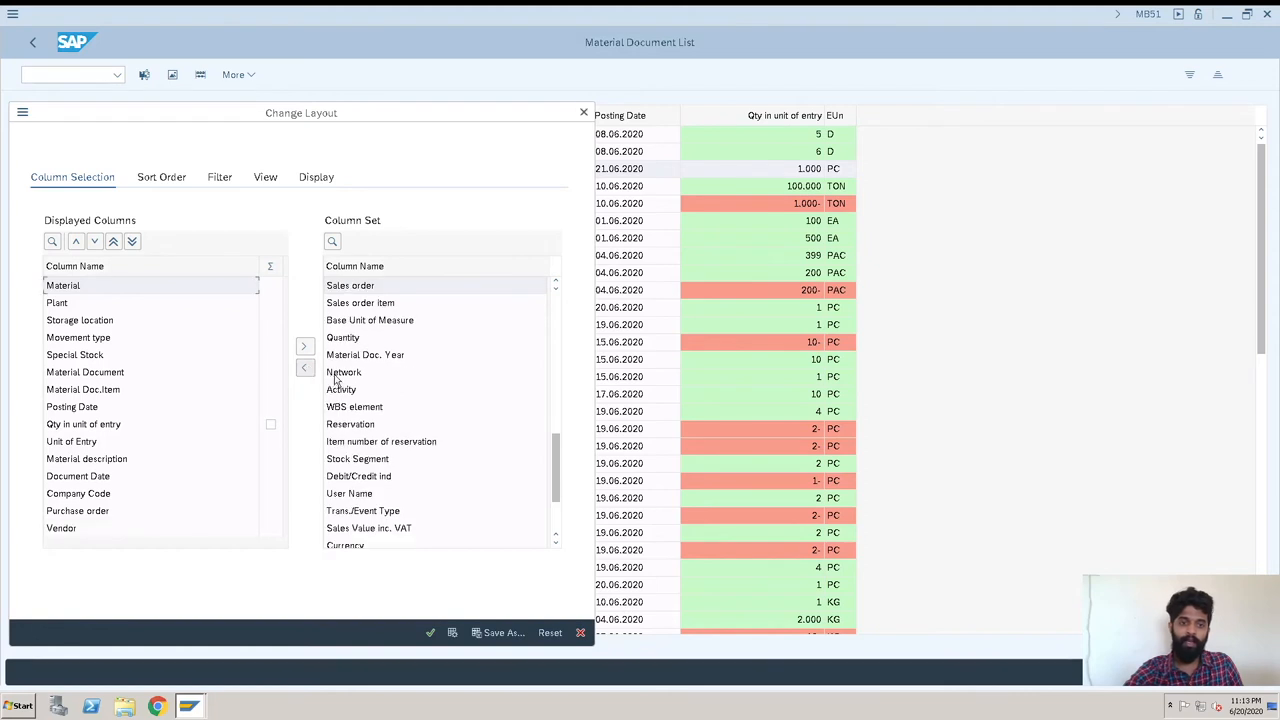
pyautogui.moveTo(490, 438)
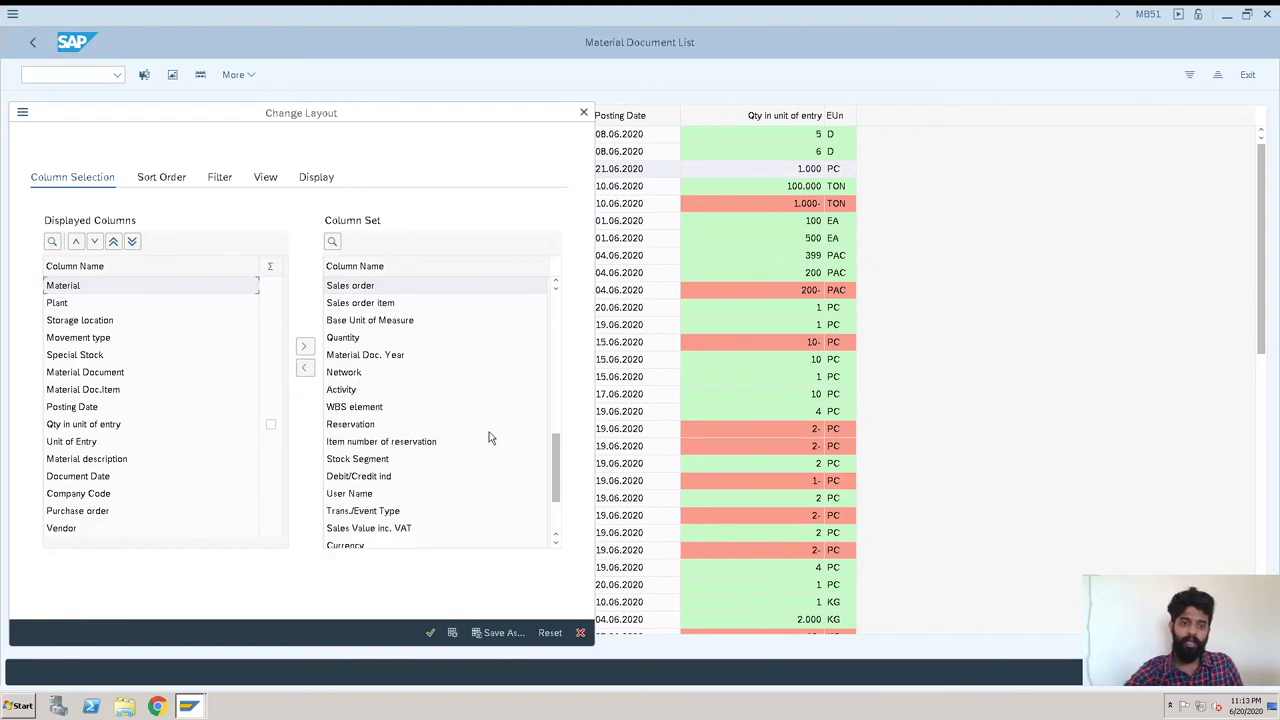
pyautogui.scroll(-3)
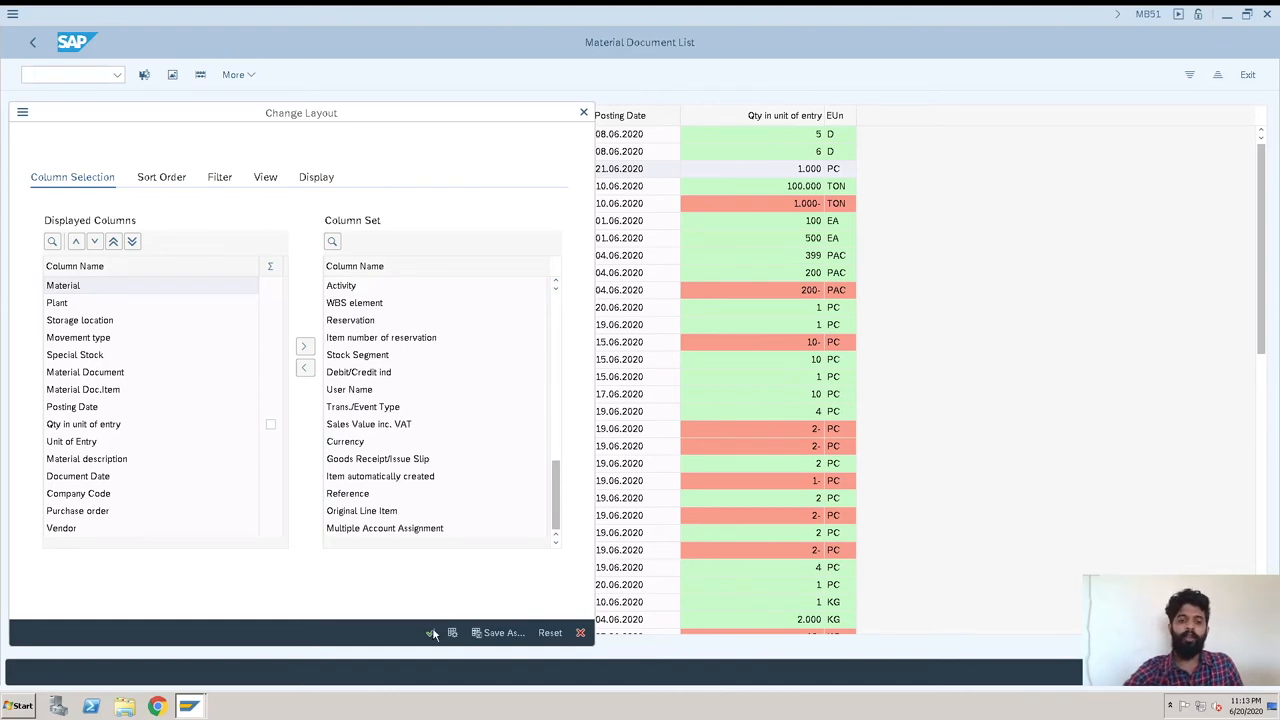
pyautogui.moveTo(431, 632)
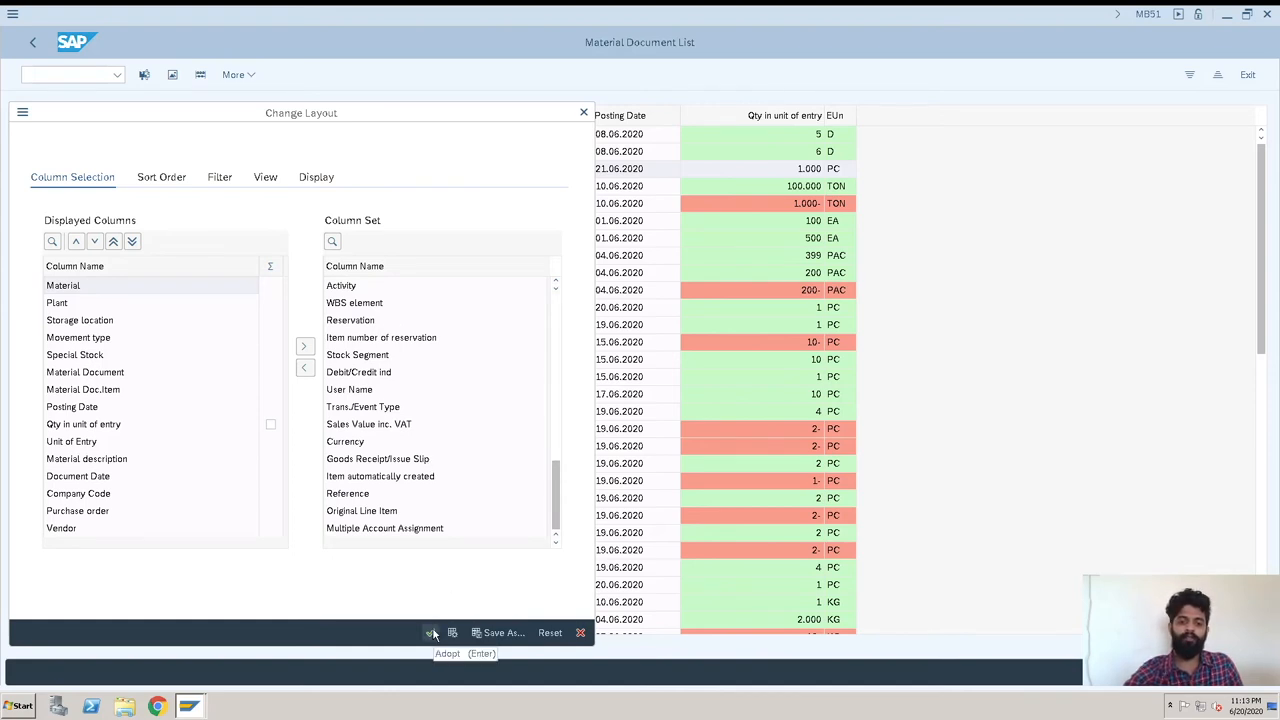
# Adopt the modified layout so the new columns appear, then open the More menu
pyautogui.click(431, 632)
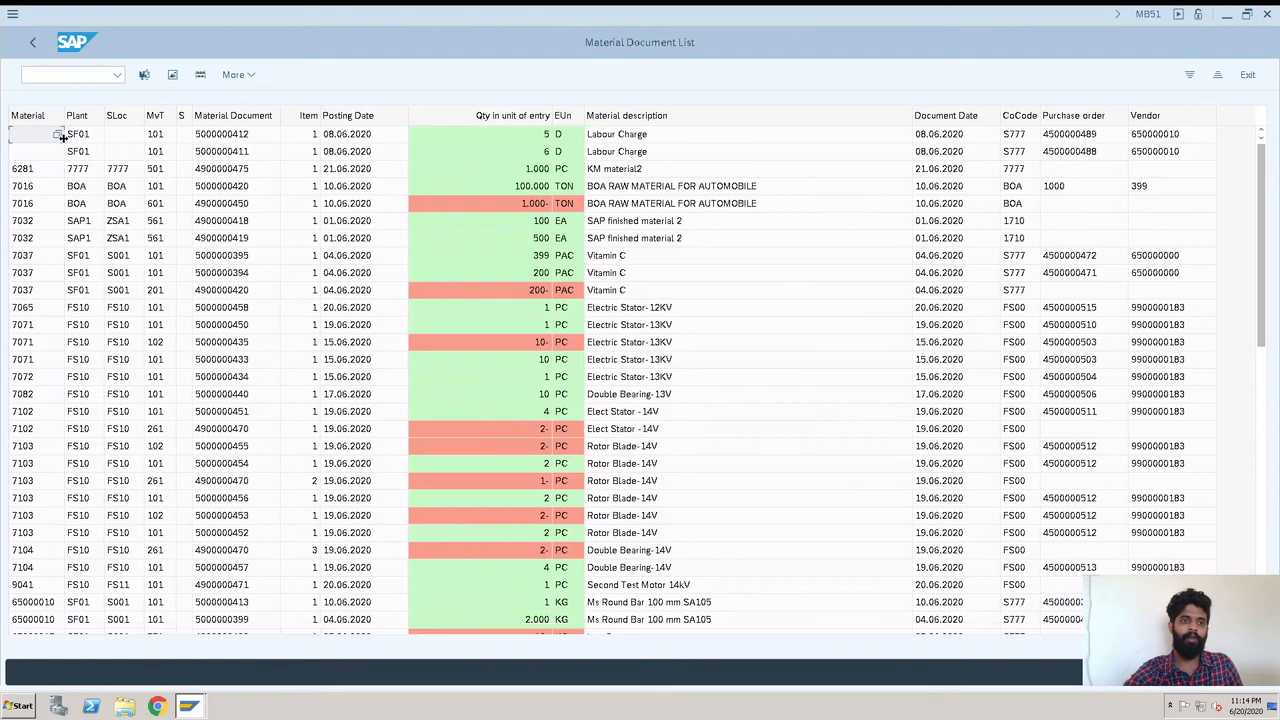
pyautogui.moveTo(345, 160)
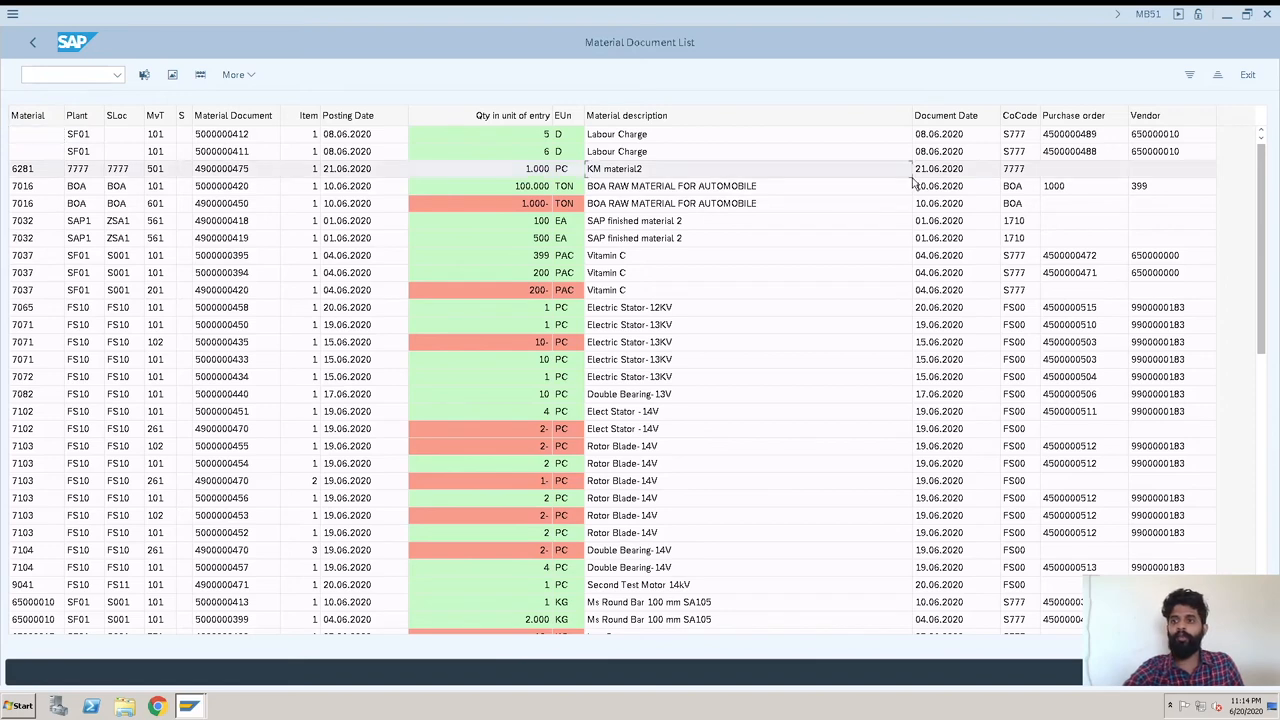
pyautogui.moveTo(988, 147)
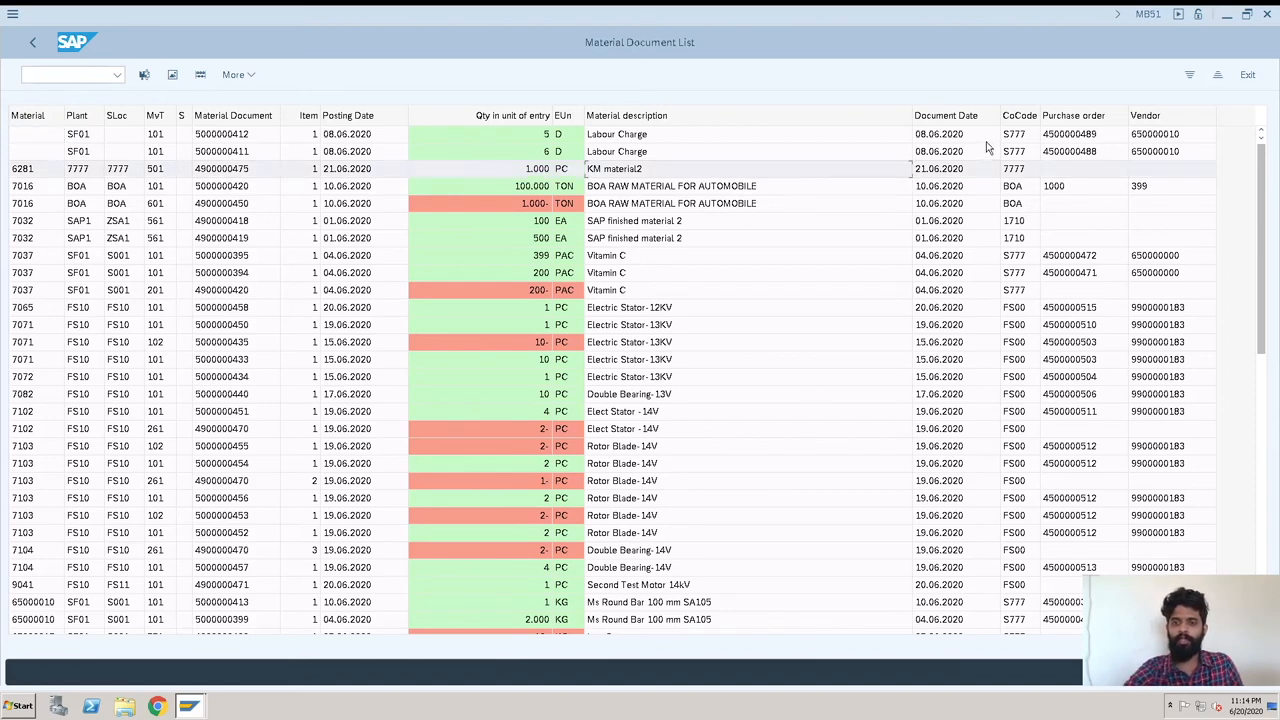
pyautogui.moveTo(1085, 133)
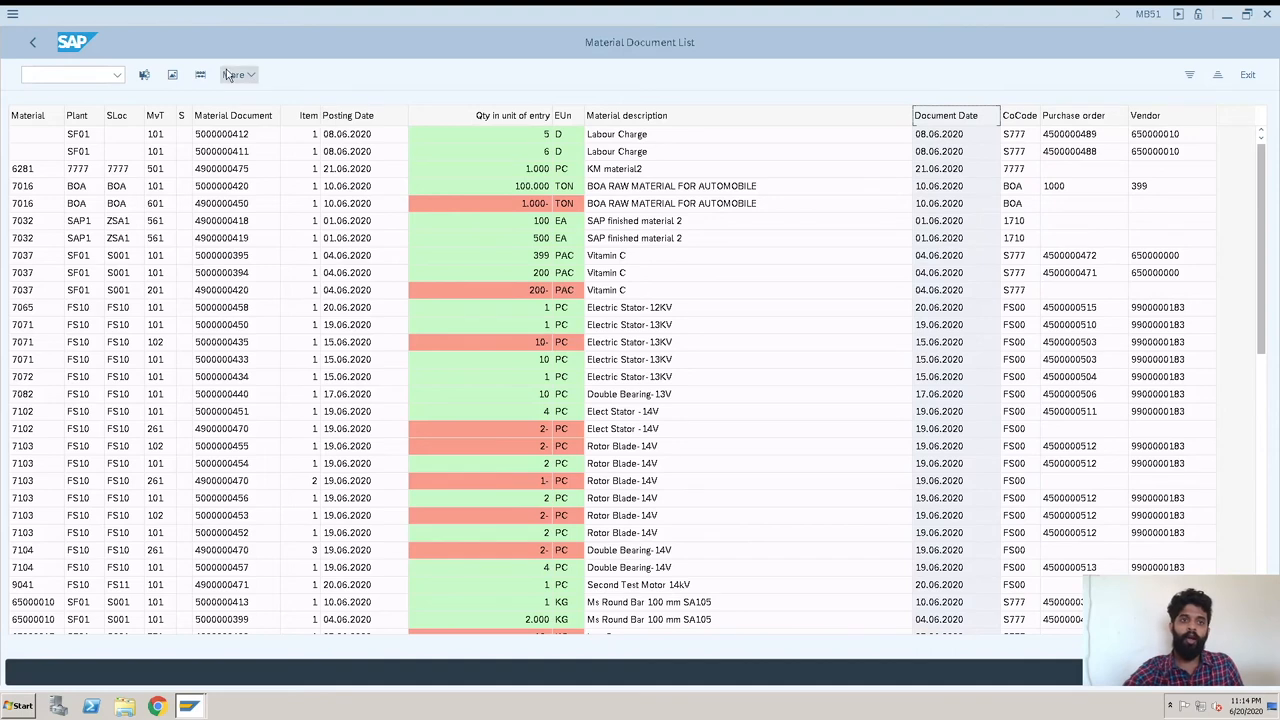
pyautogui.click(237, 74)
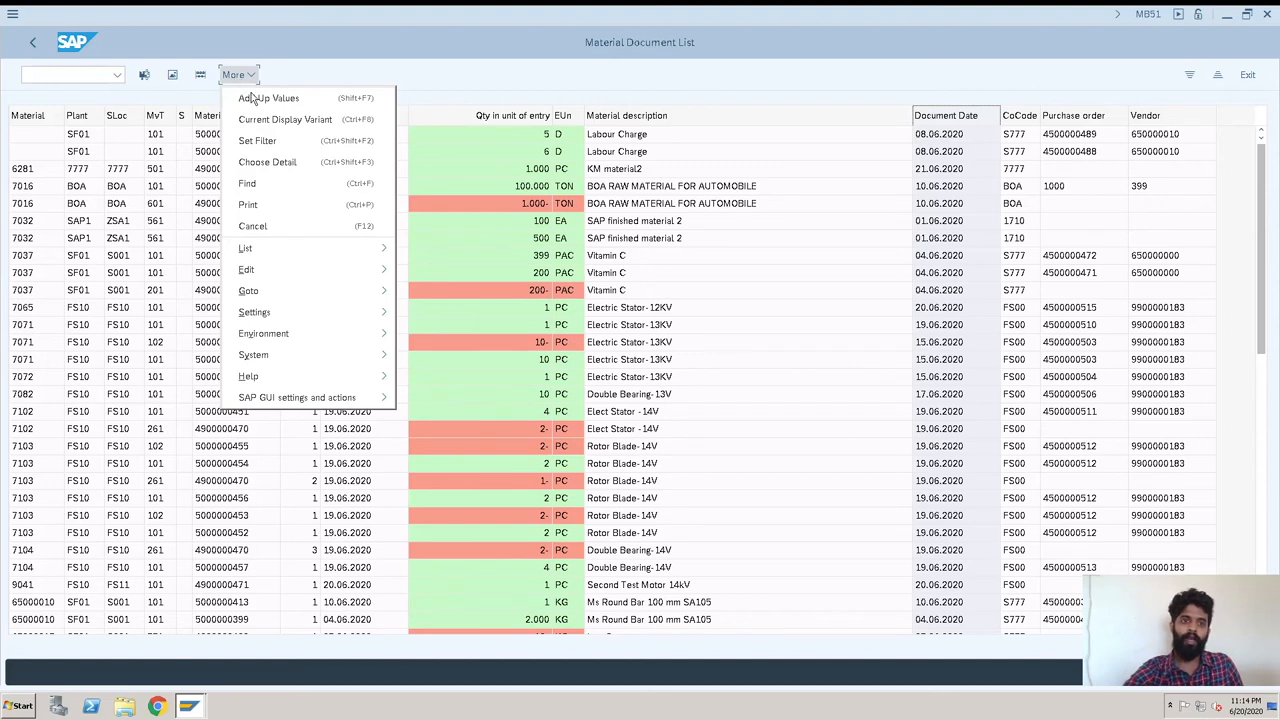
# Export the list as Excel (MHTML) file EXPORT to the Desktop, allowing access
pyautogui.click(245, 248)
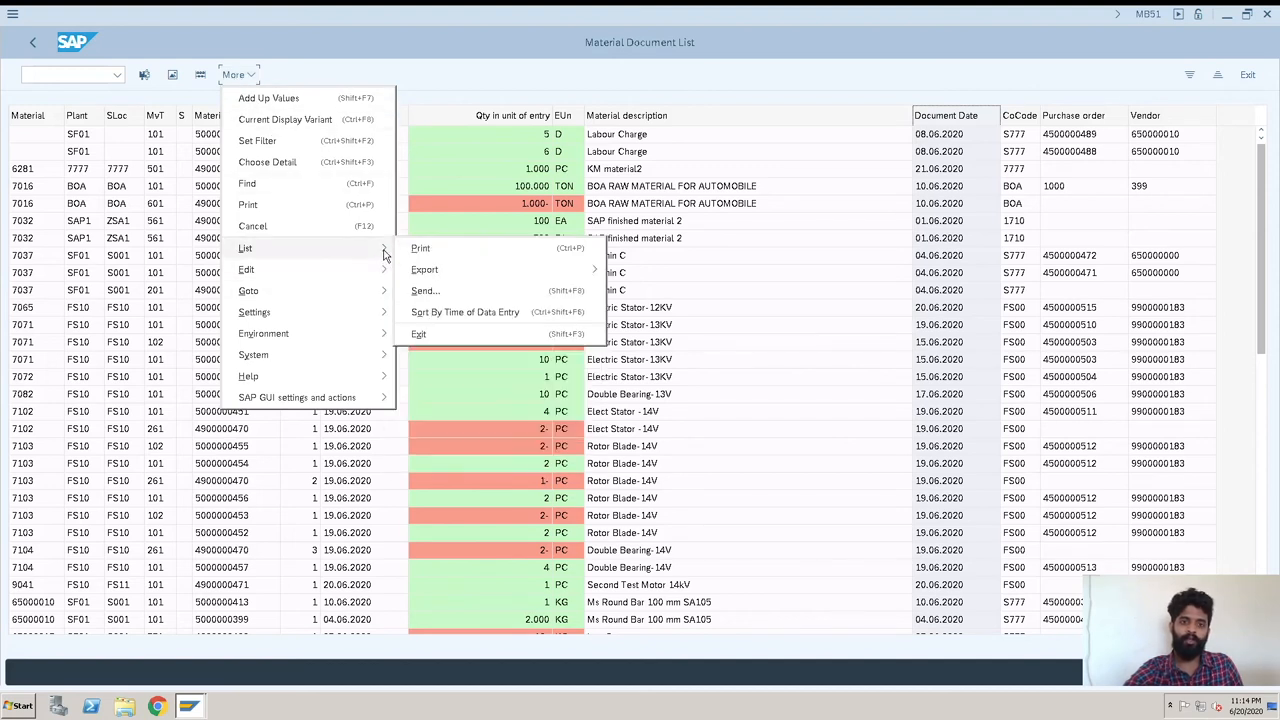
pyautogui.moveTo(424, 269)
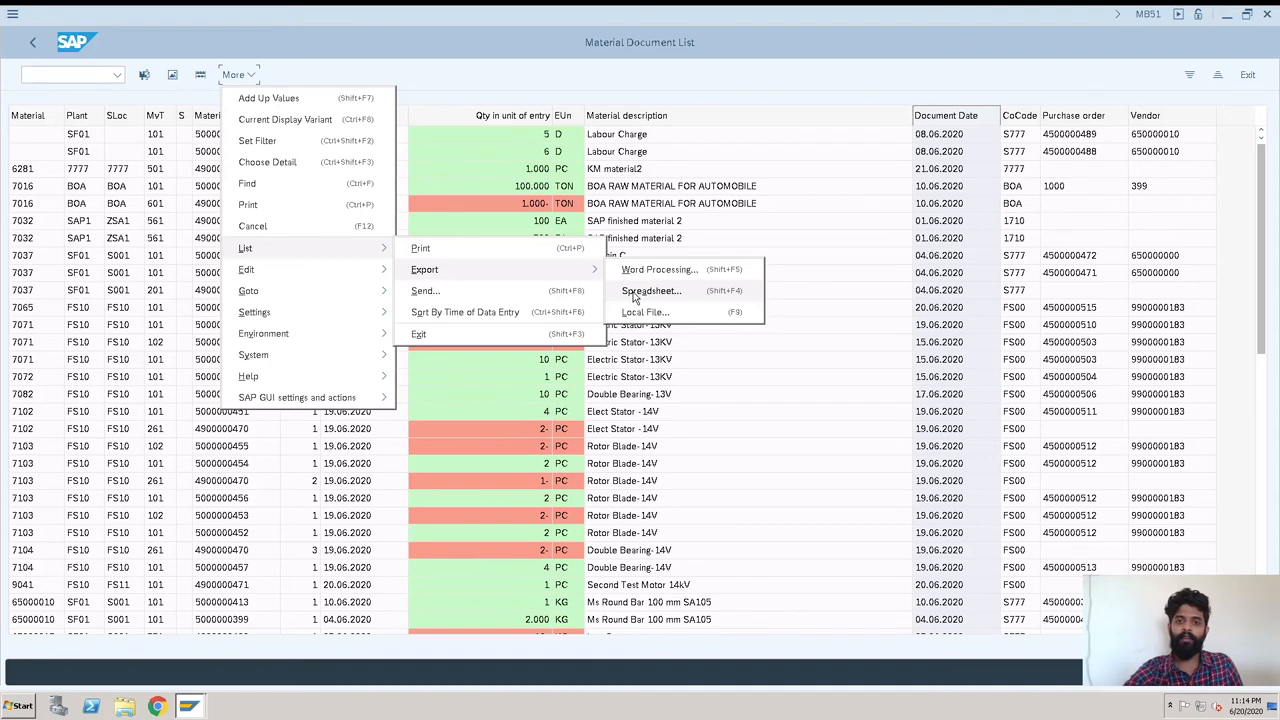
pyautogui.click(651, 290)
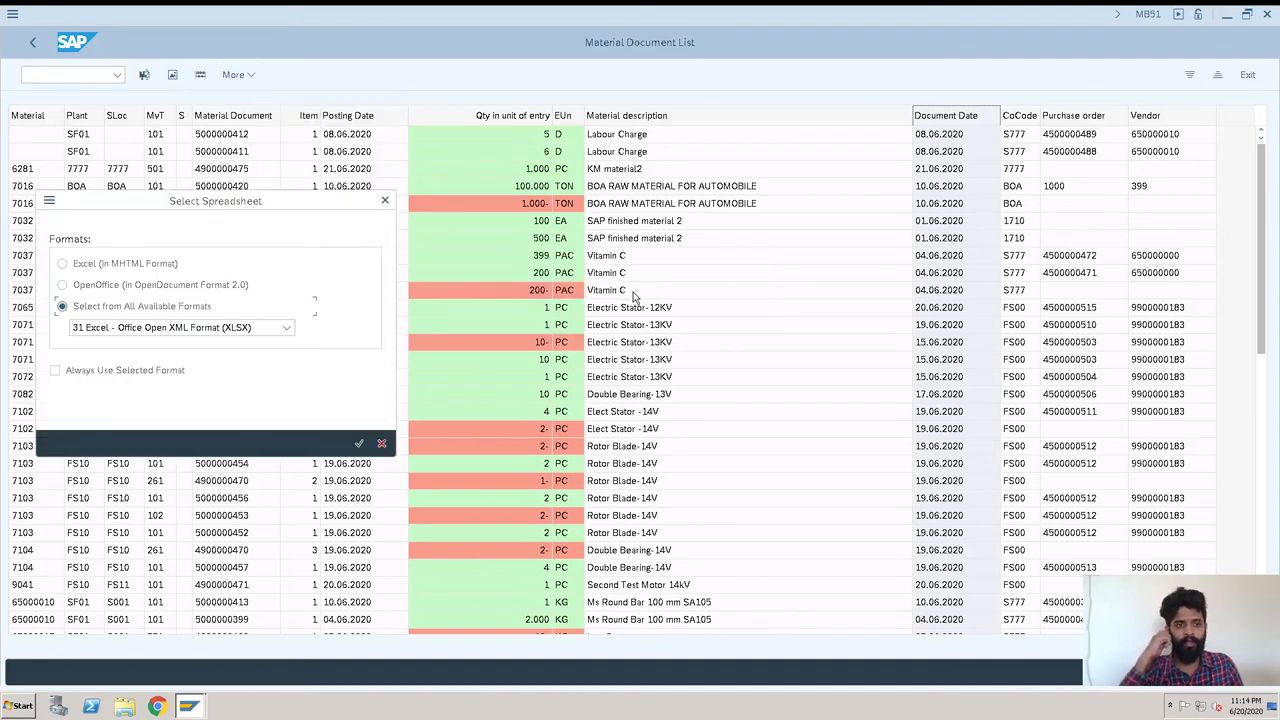
pyautogui.moveTo(122, 277)
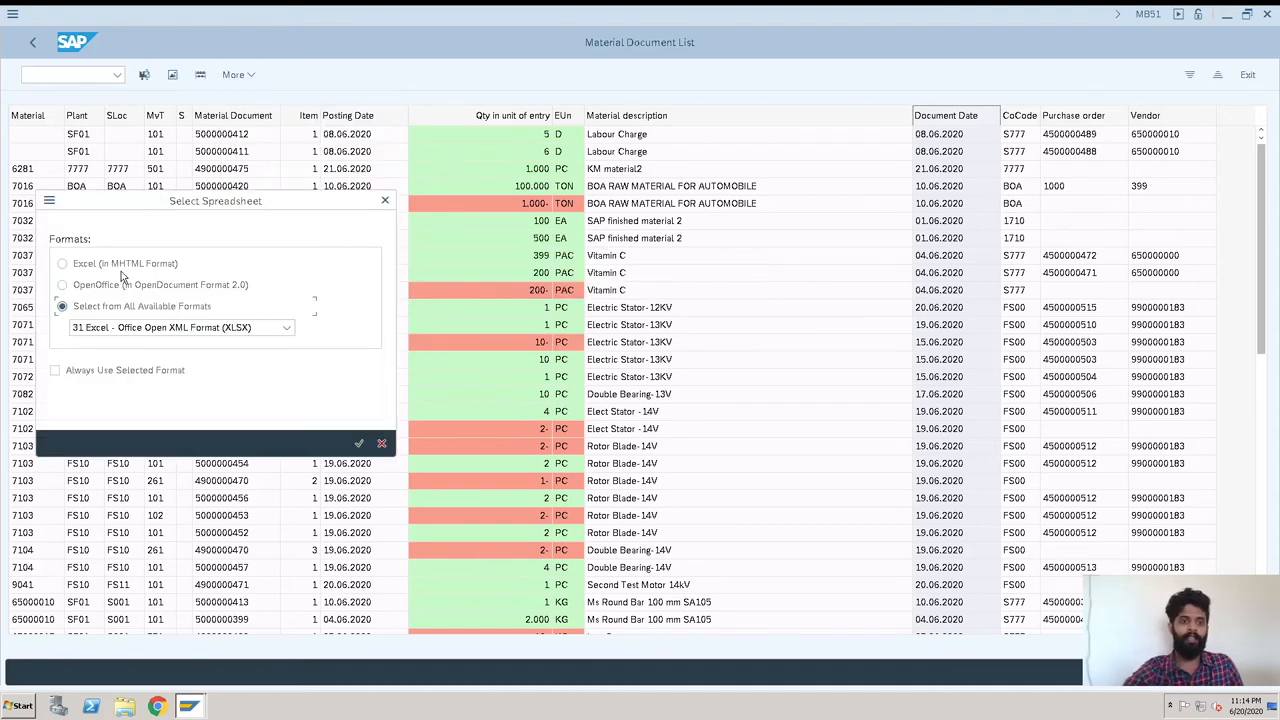
pyautogui.click(62, 263)
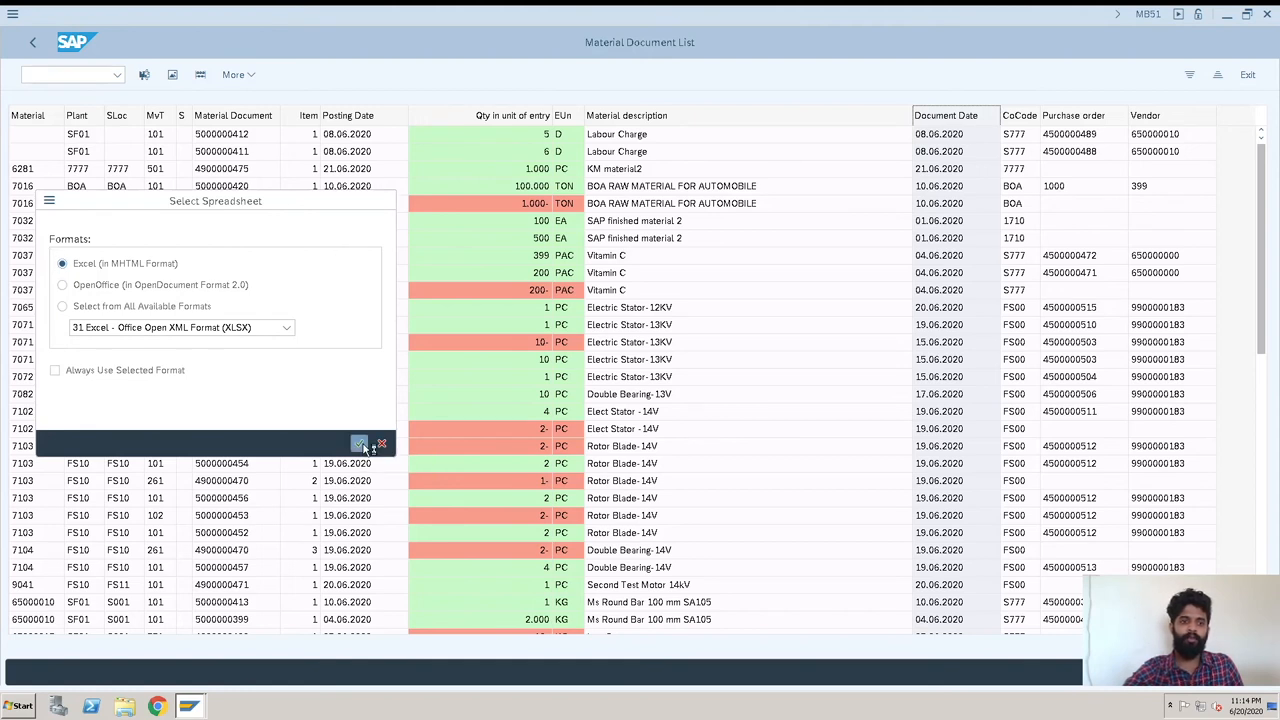
pyautogui.click(360, 443)
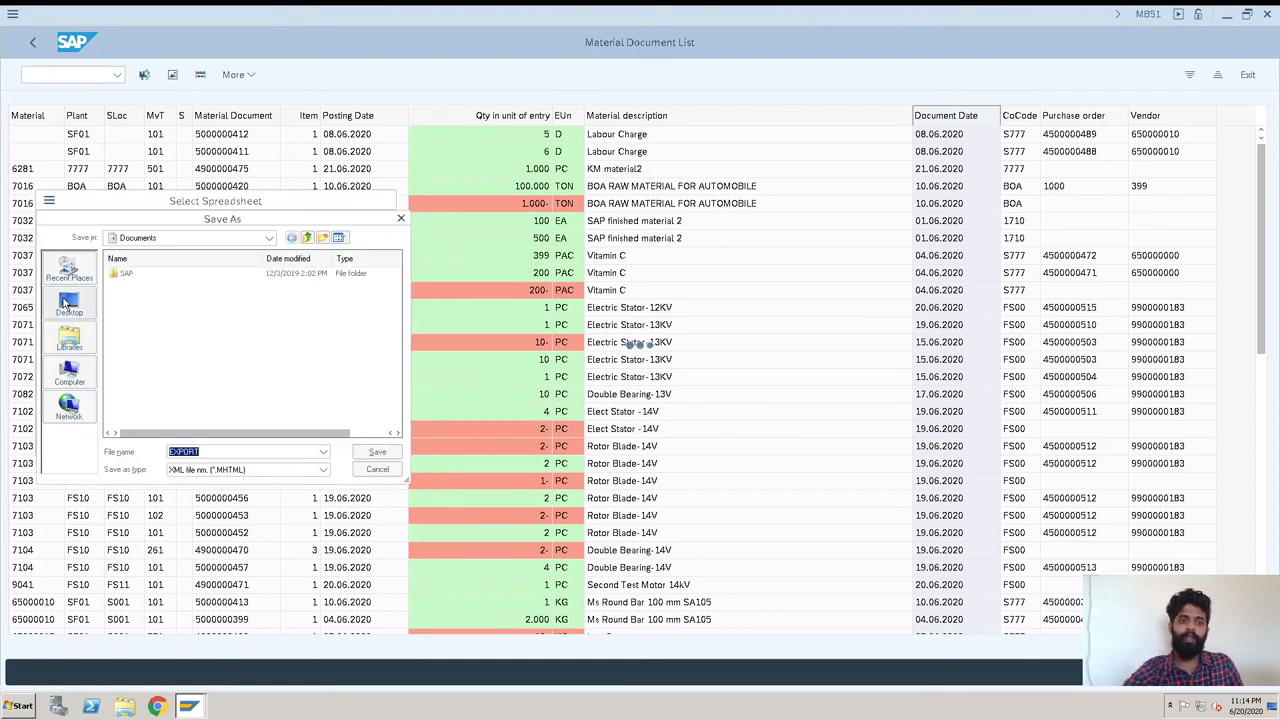
pyautogui.click(69, 305)
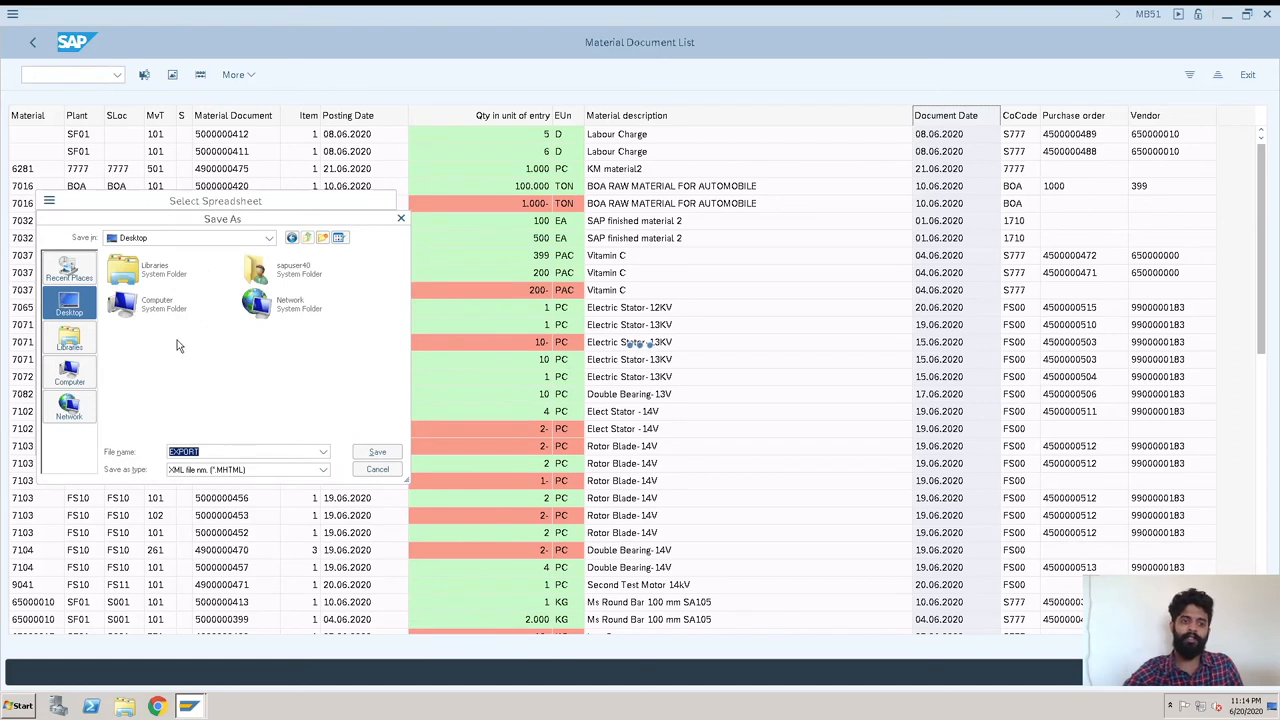
pyautogui.click(377, 451)
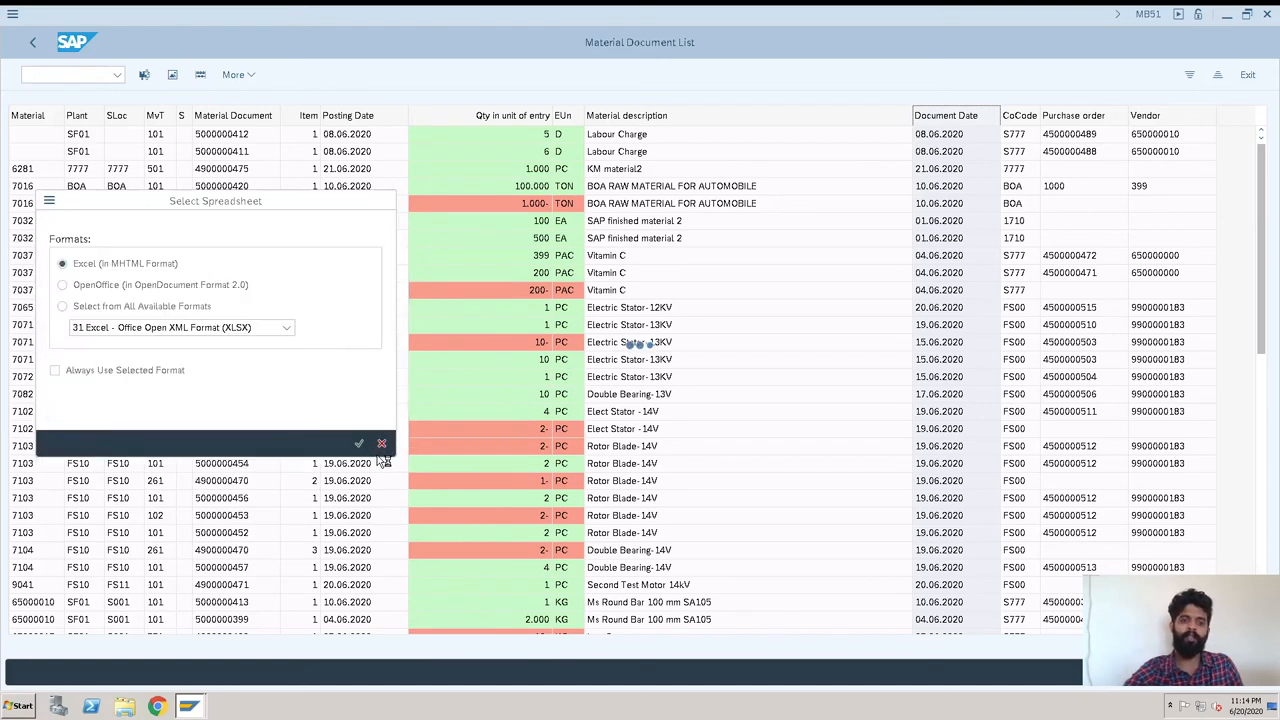
pyautogui.click(358, 443)
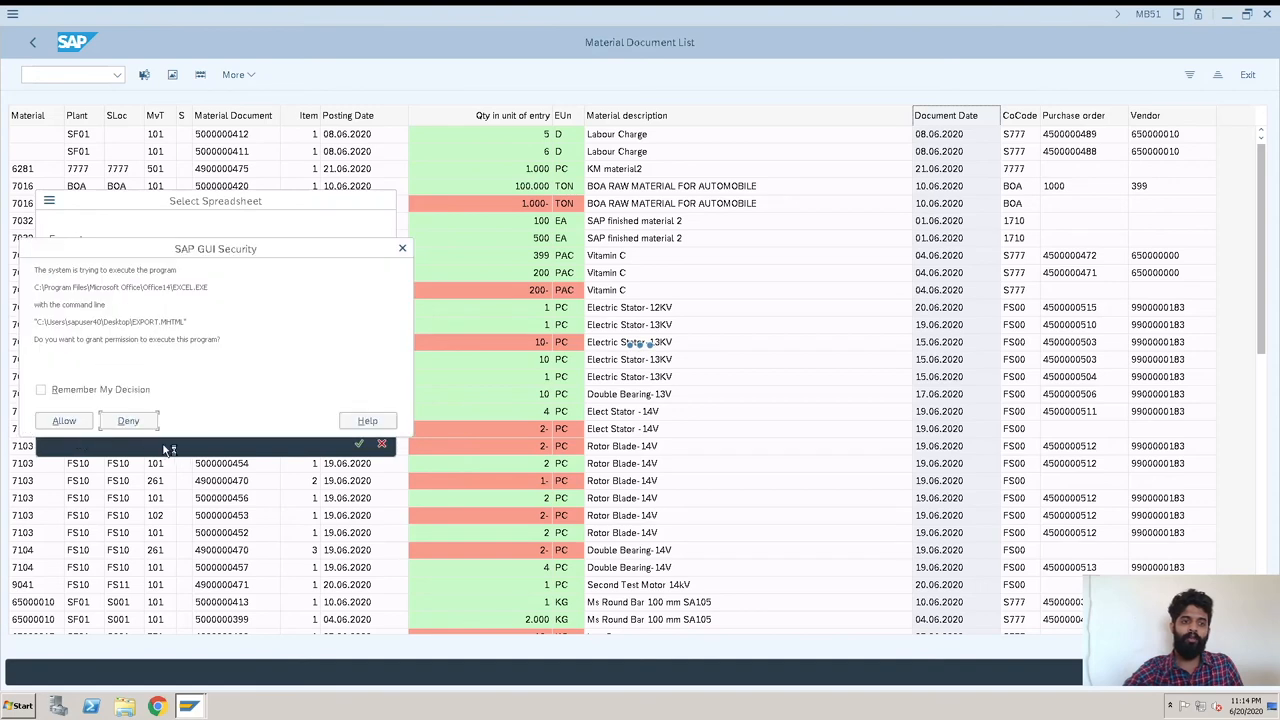
pyautogui.click(63, 420)
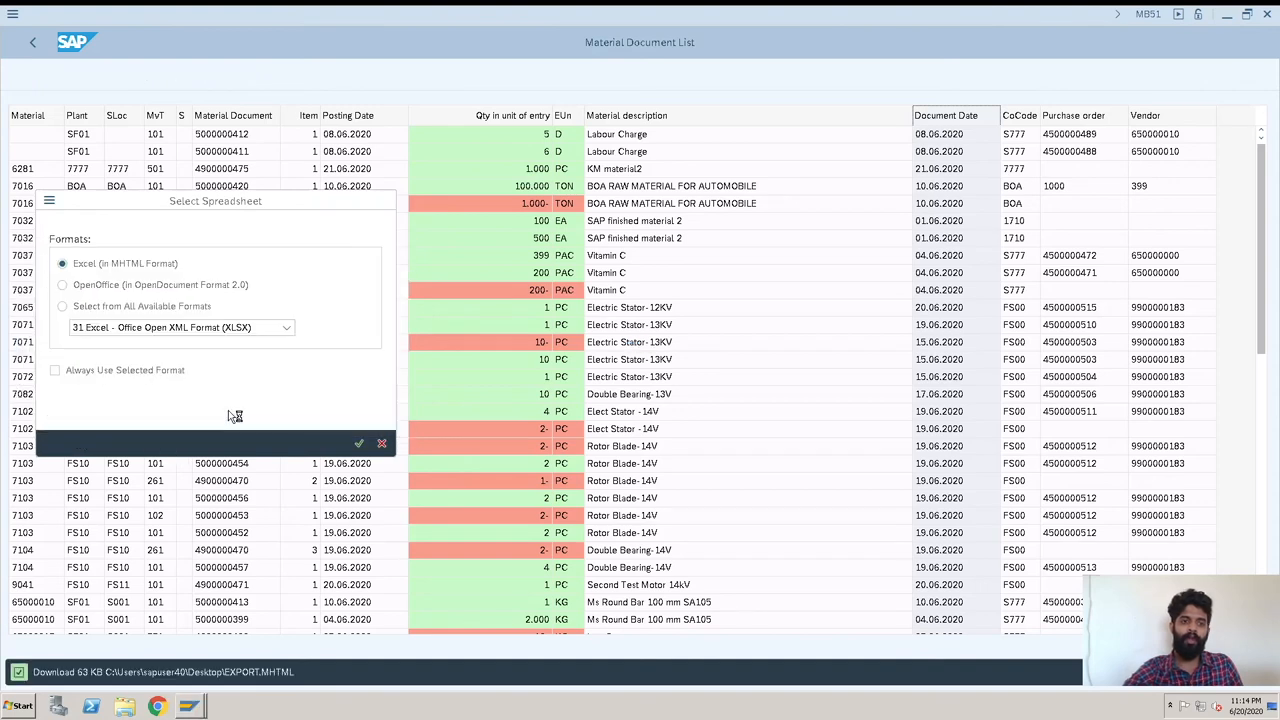
# Accept the suggested Excel user name and dismiss the Office activation notice
pyautogui.click(358, 443)
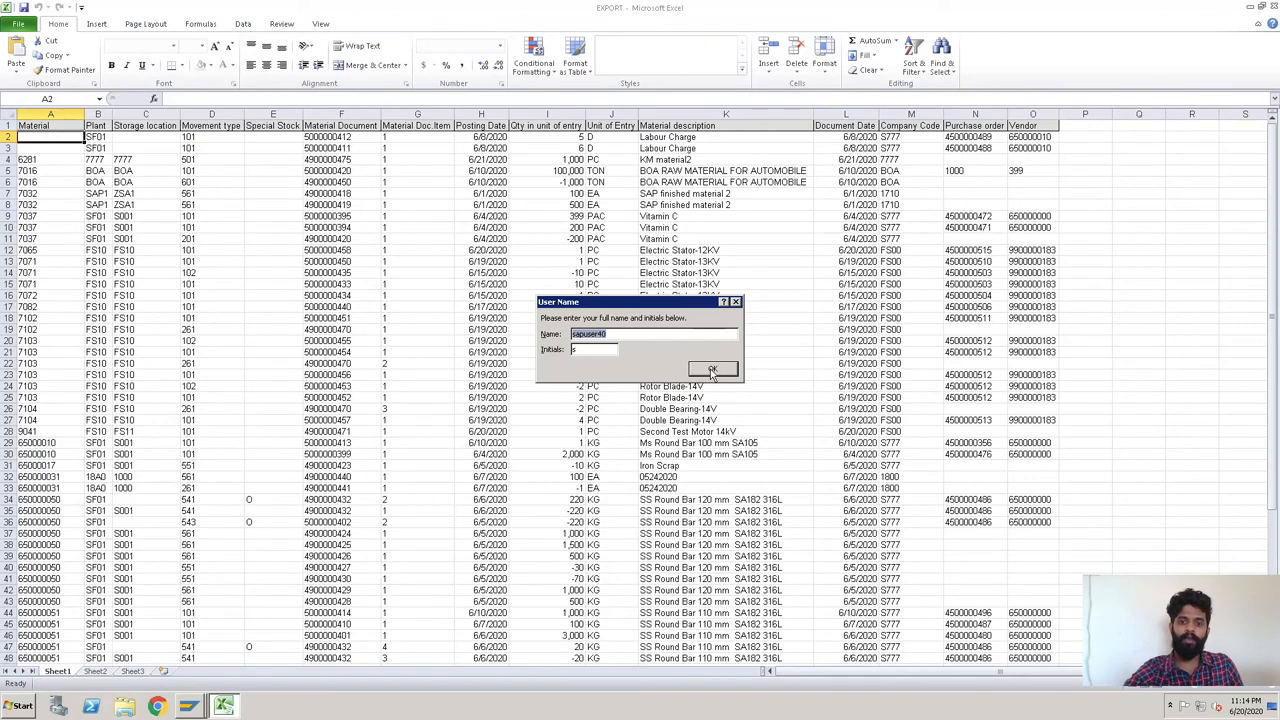
pyautogui.click(712, 368)
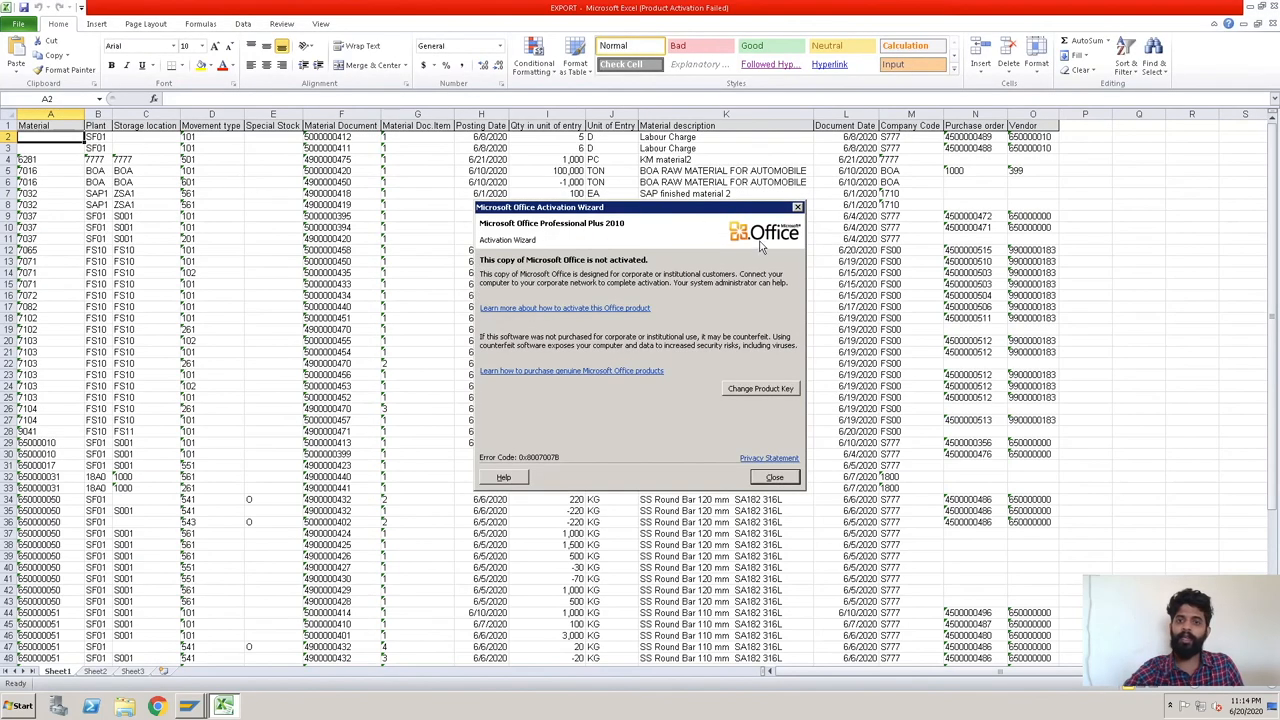
pyautogui.click(774, 477)
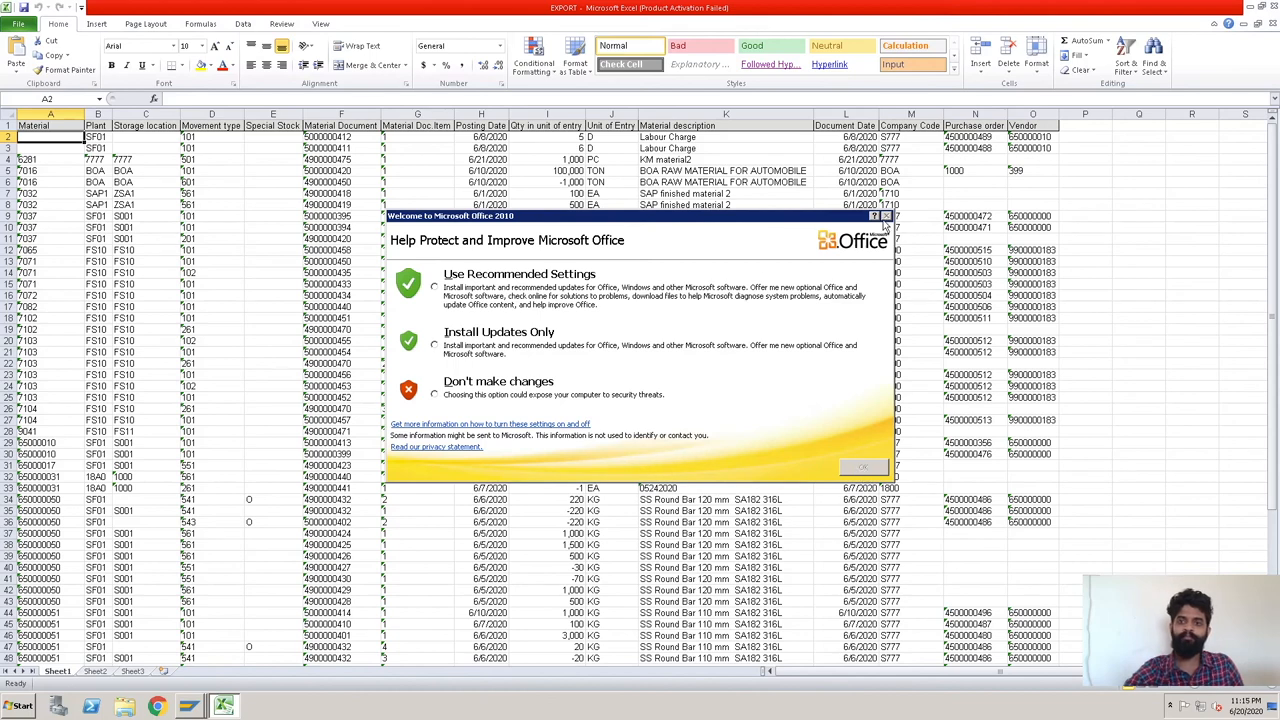
pyautogui.moveTo(482, 388)
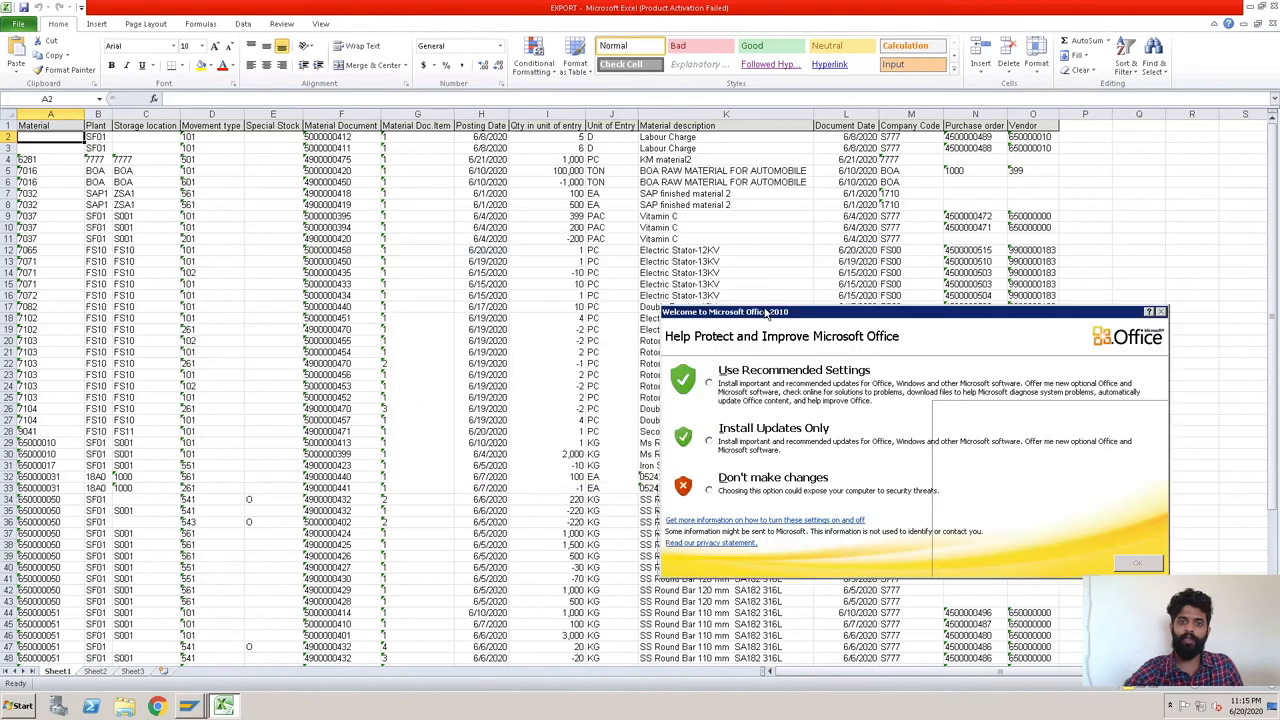
pyautogui.moveTo(1270, 357)
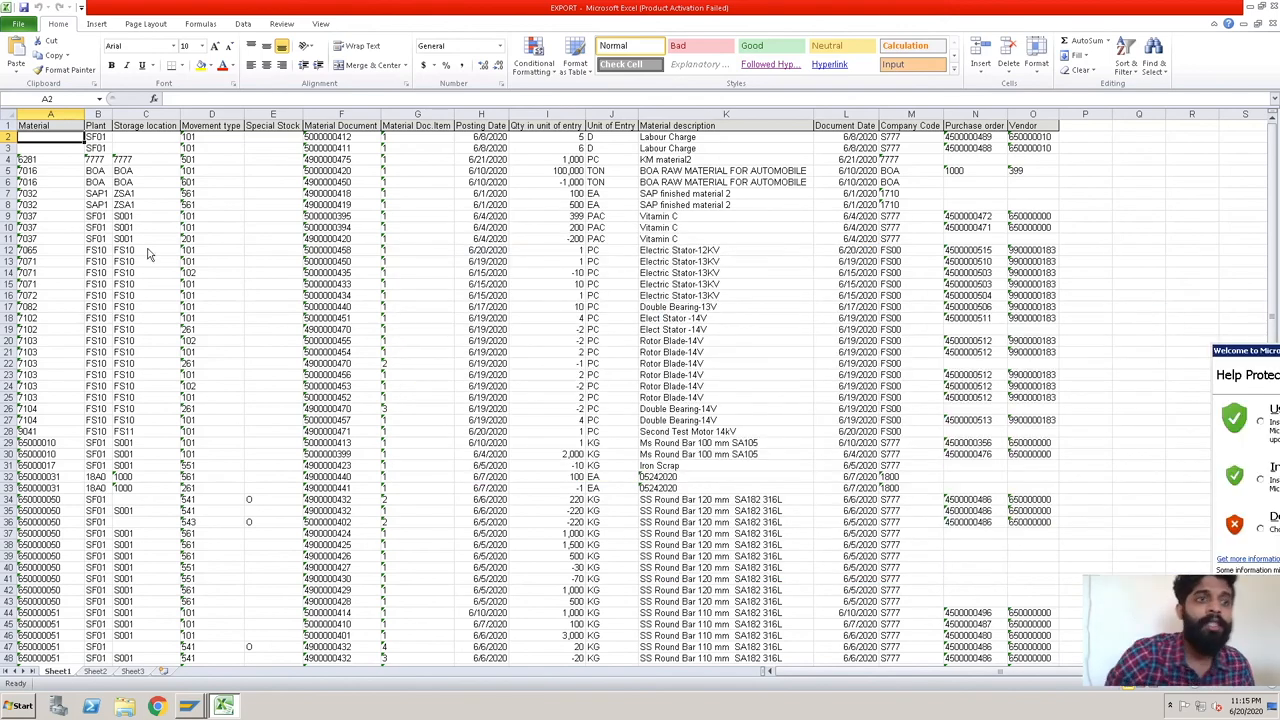
pyautogui.moveTo(230, 260)
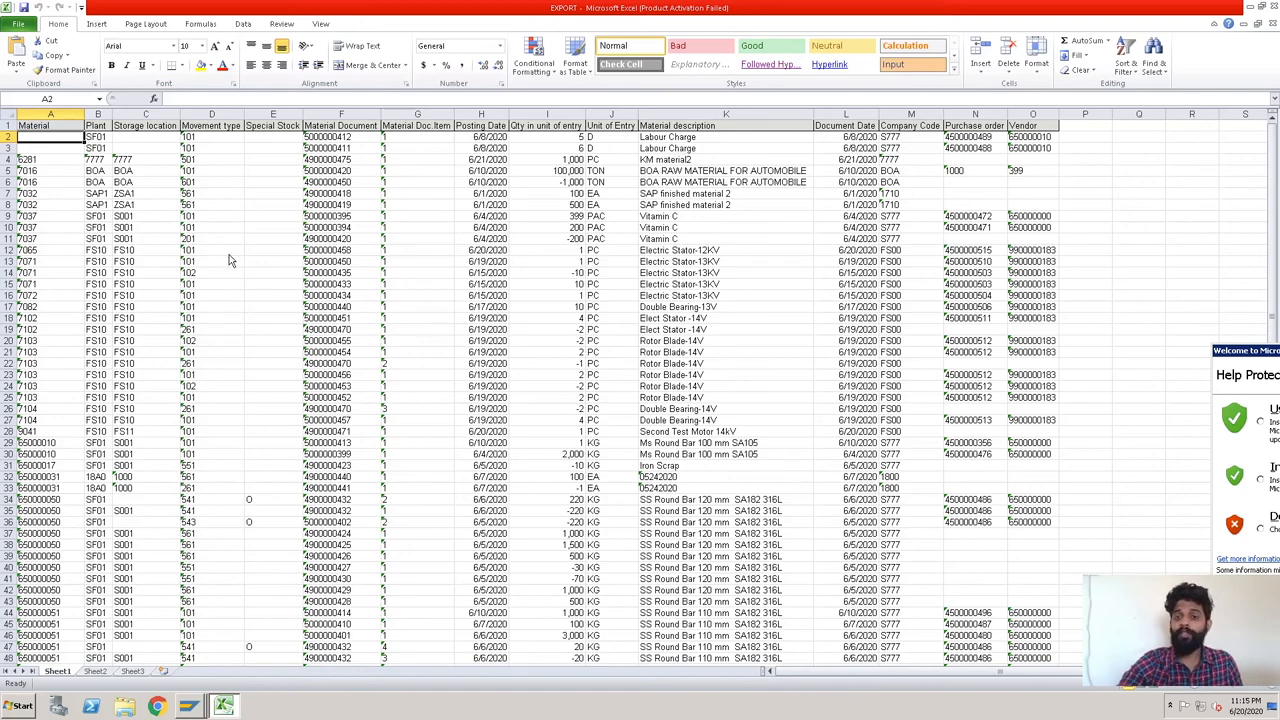
pyautogui.moveTo(378, 218)
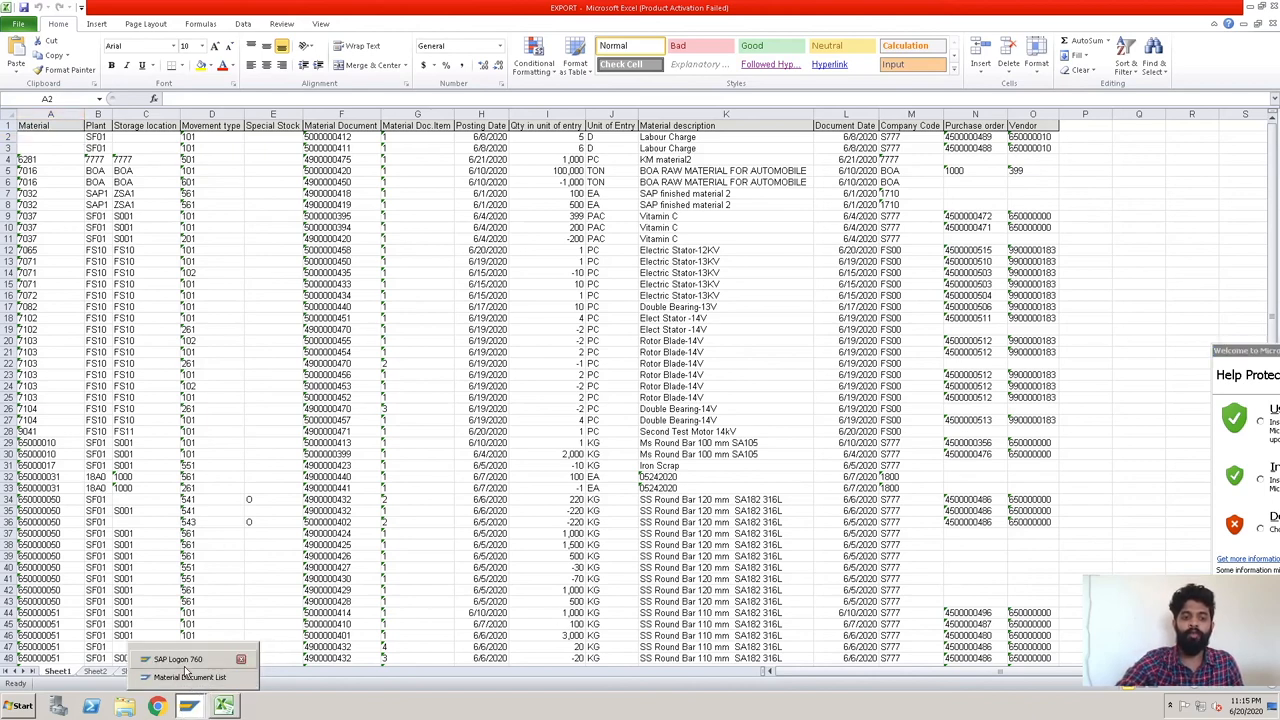
# Switch to the SAP Material Document List window via the taskbar preview
pyautogui.click(189, 677)
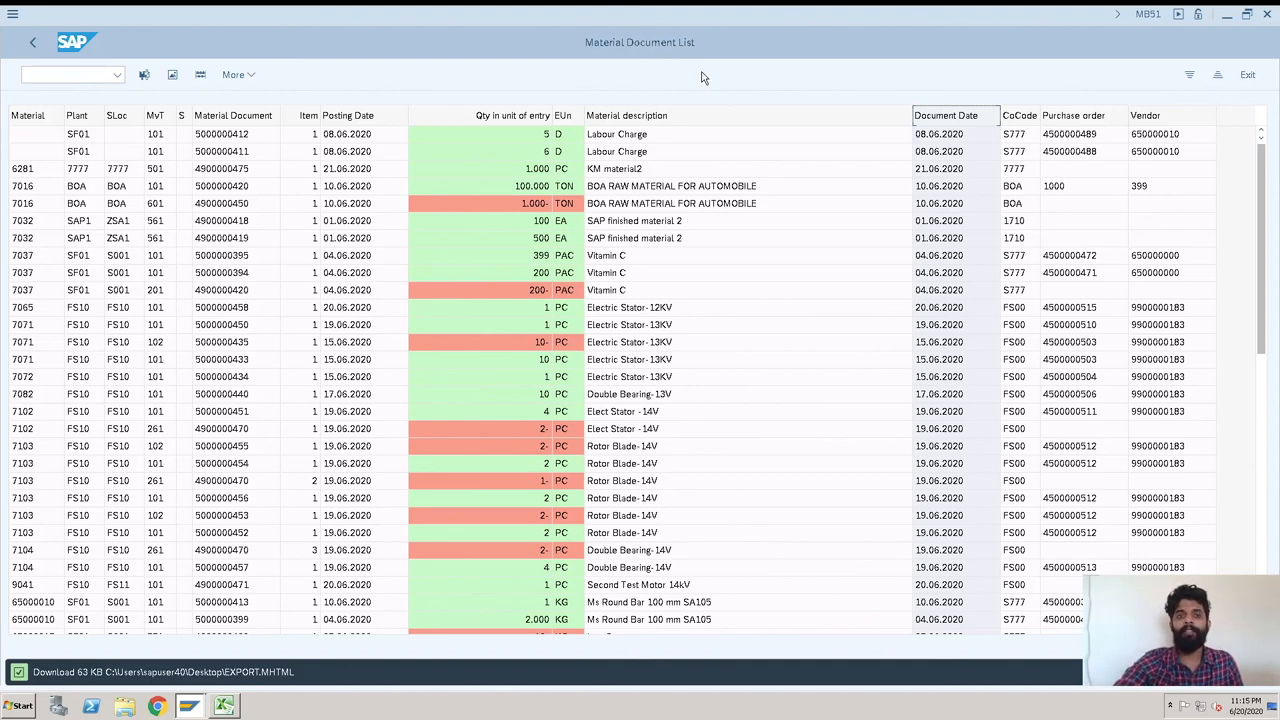
pyautogui.moveTo(698, 79)
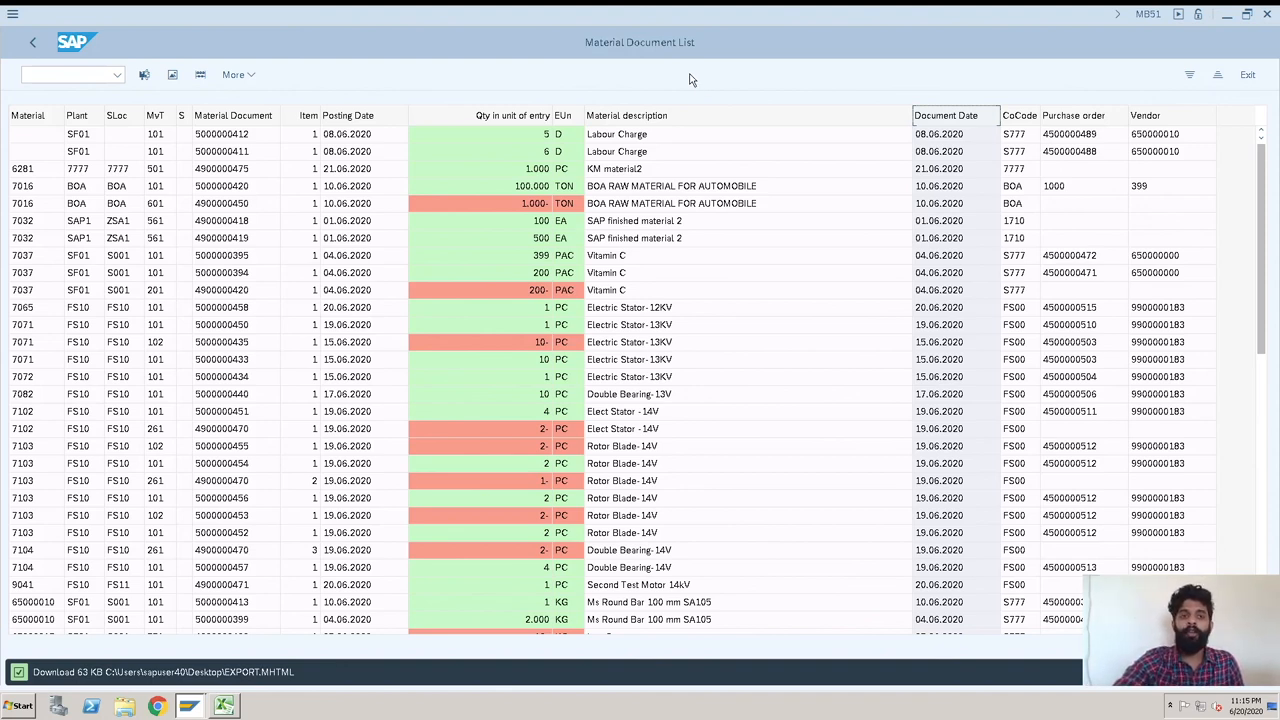